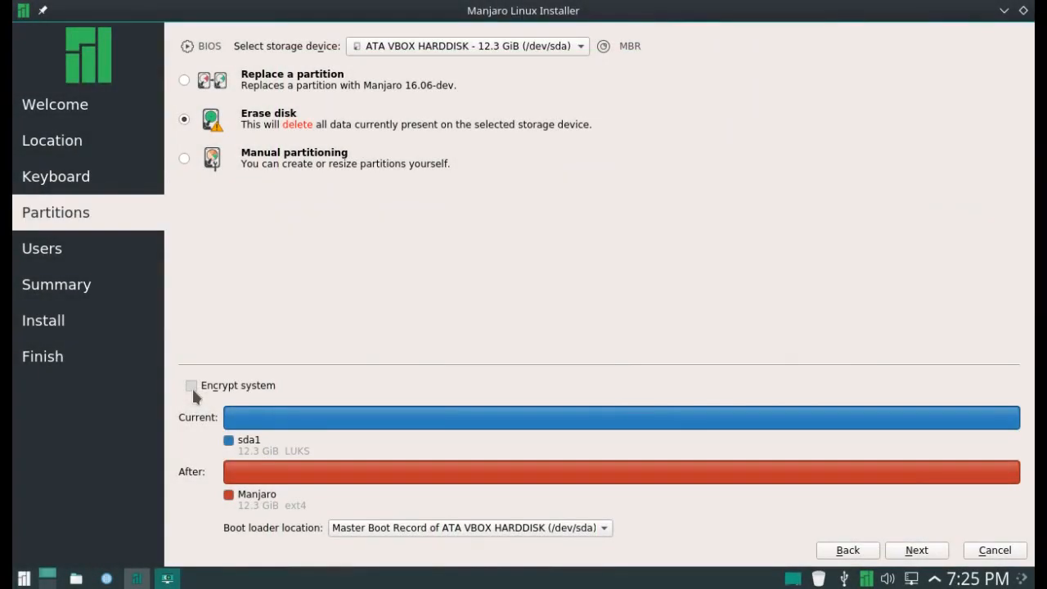
Enable system encryption with a passphrase, then begin entering the user name 'joh'.
click(191, 384)
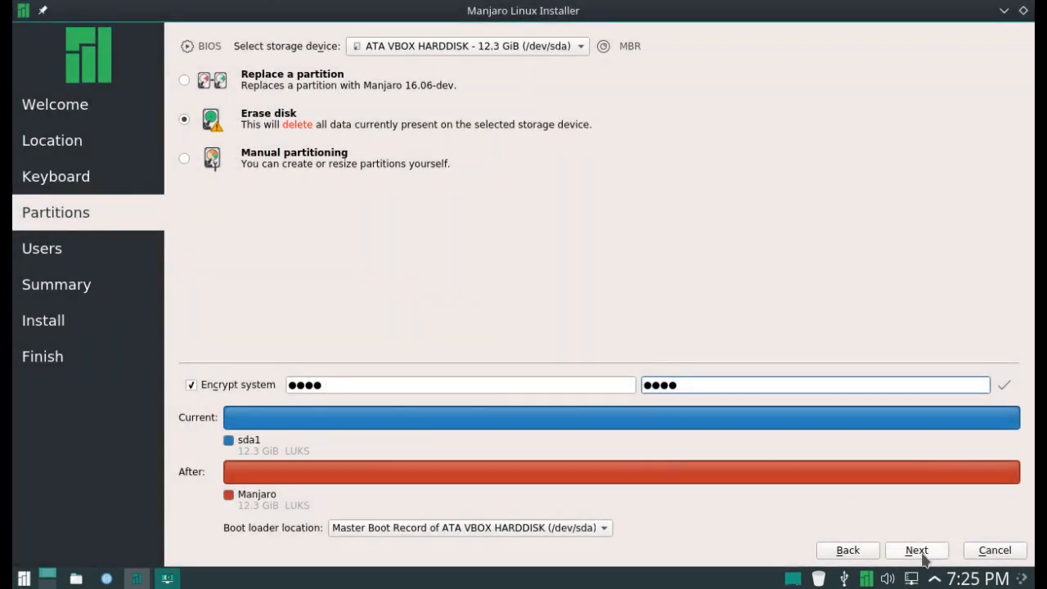
click(916, 549)
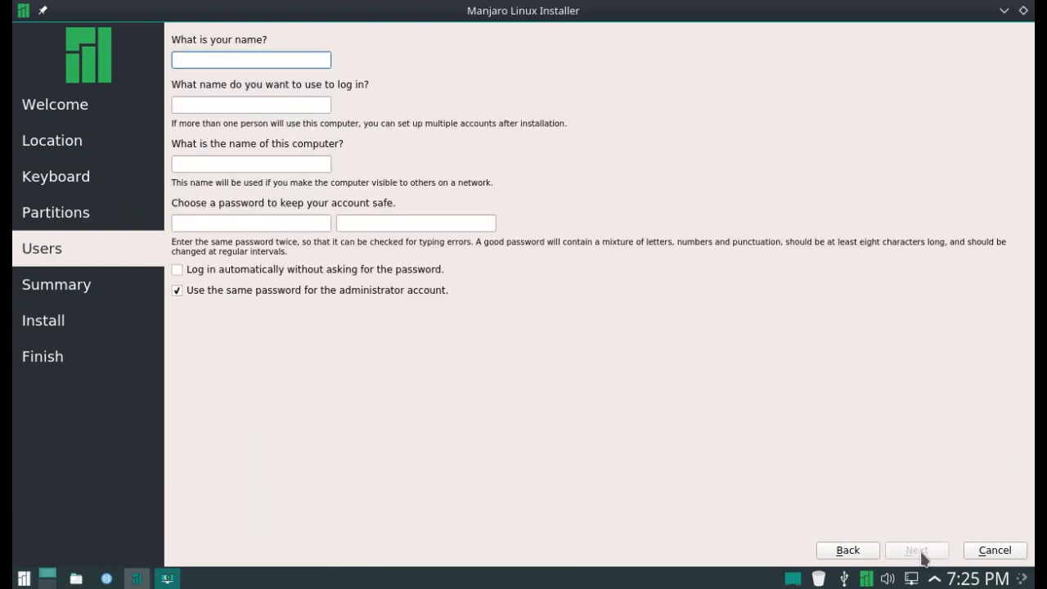
text(joh)
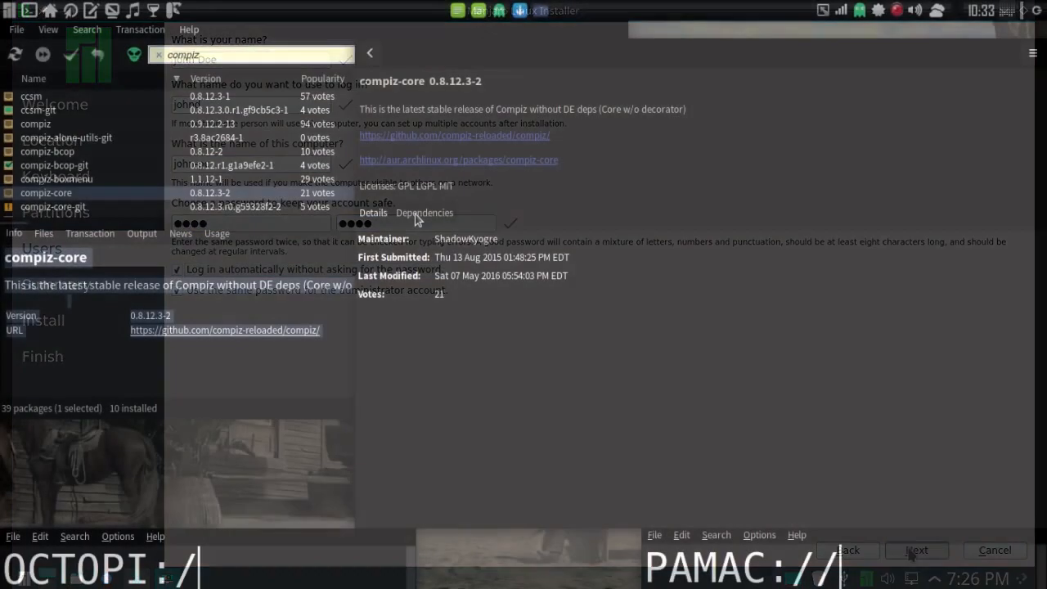
Review compiz-core's dependencies, its file list, and the package manager output log.
click(424, 213)
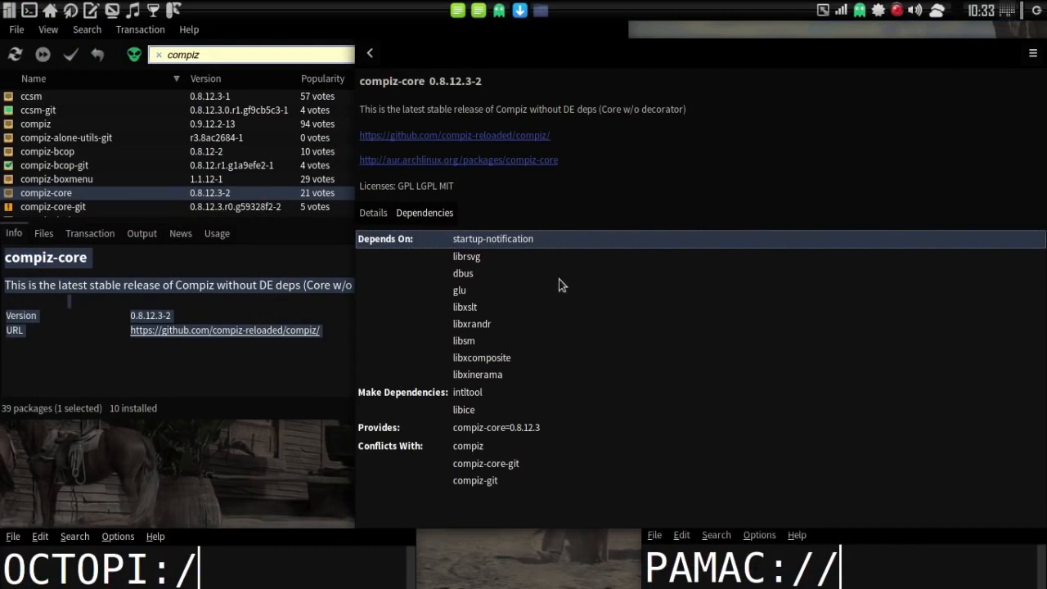
mouse_move(493, 367)
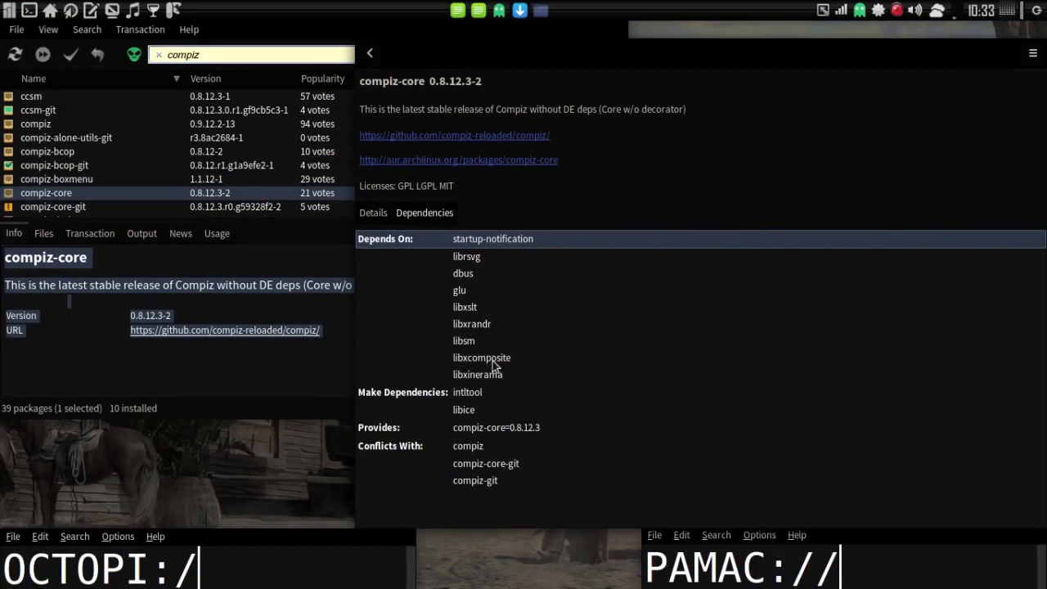
mouse_move(530, 427)
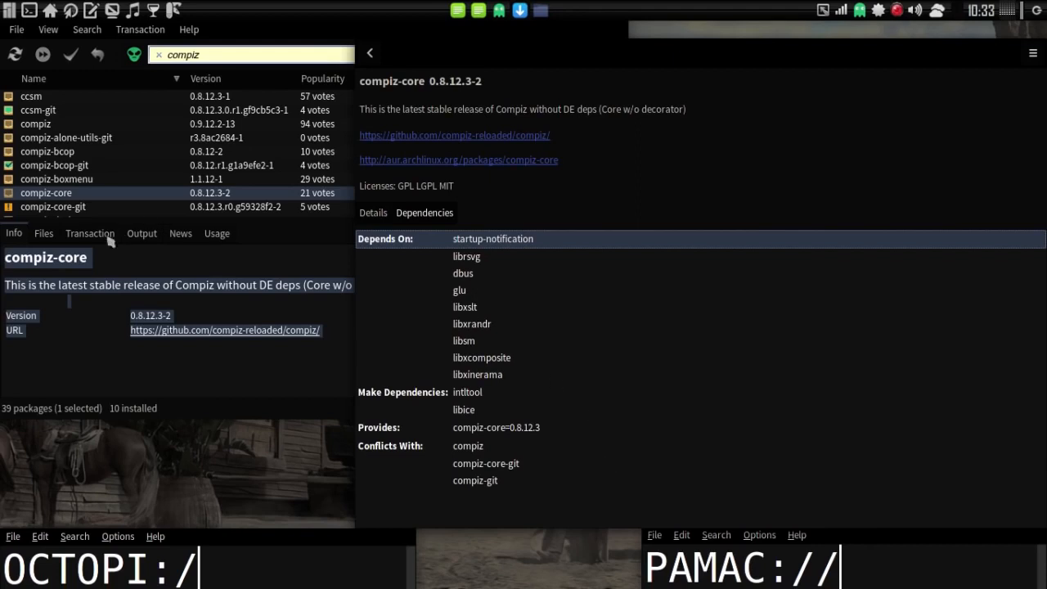
click(43, 233)
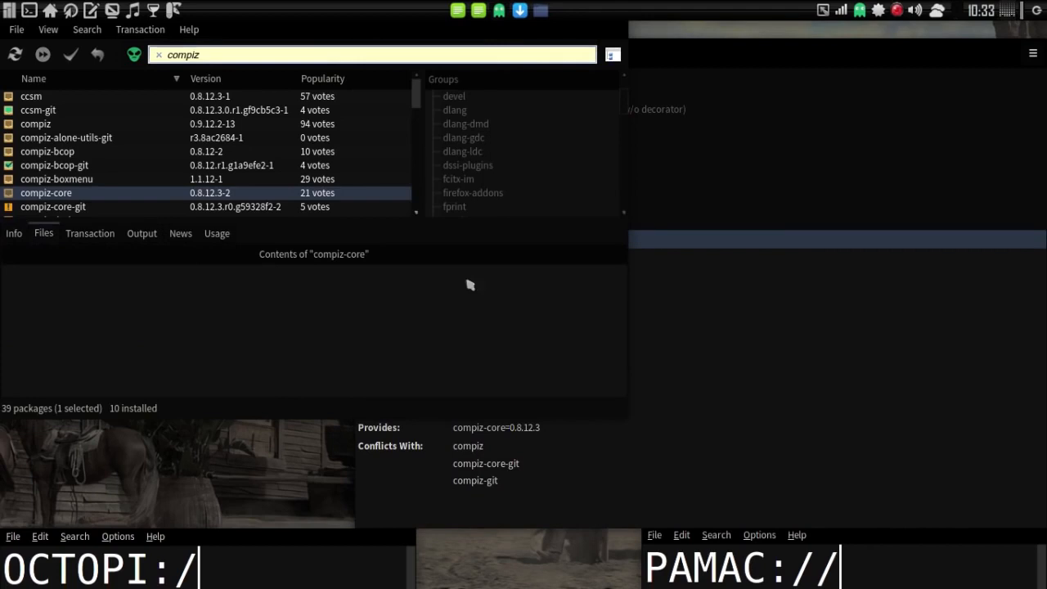
mouse_move(391, 312)
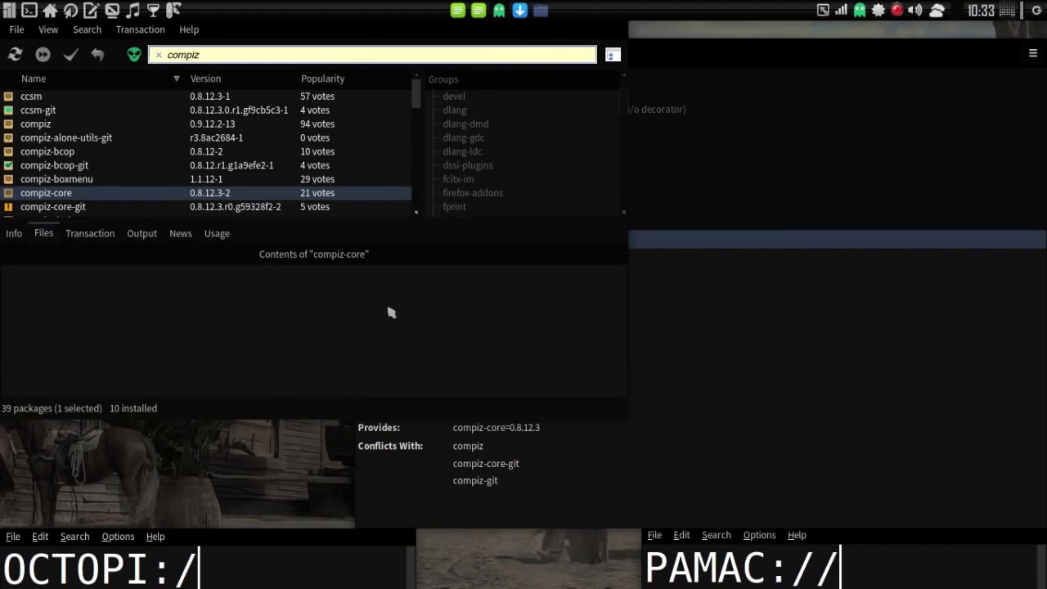
mouse_move(98, 238)
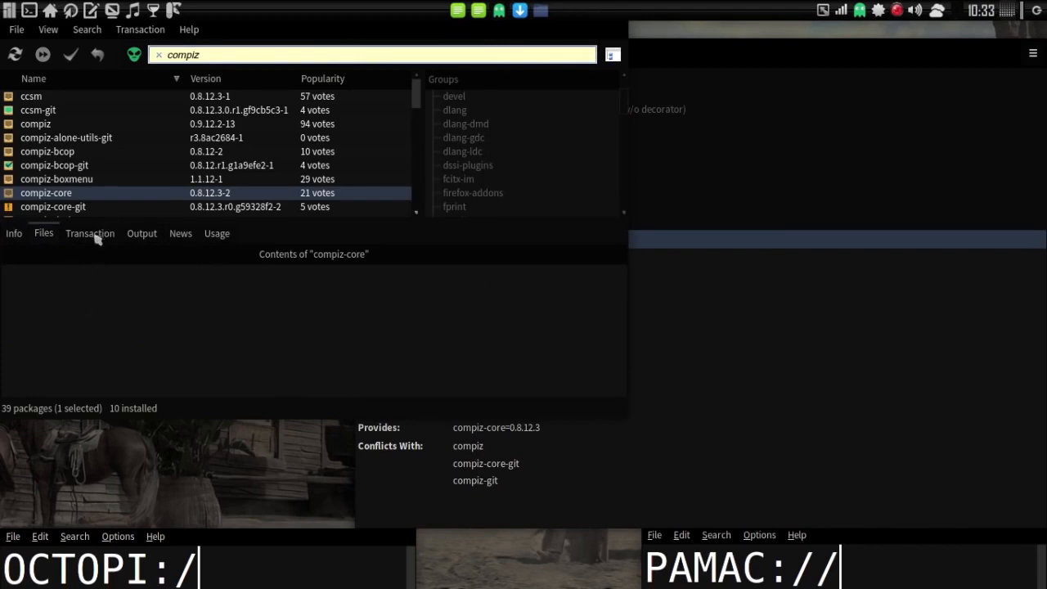
click(141, 234)
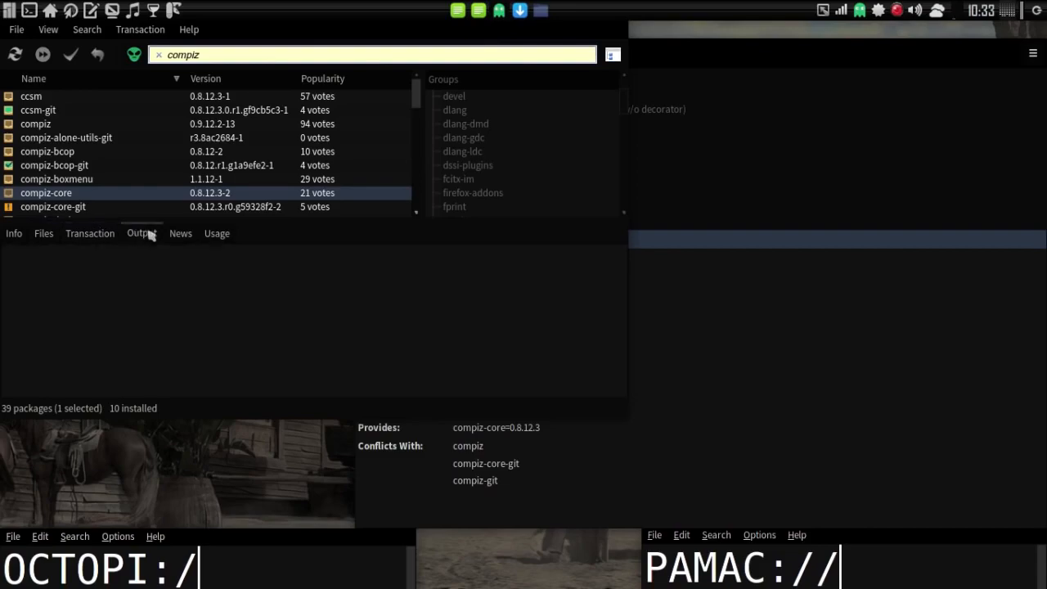
click(216, 233)
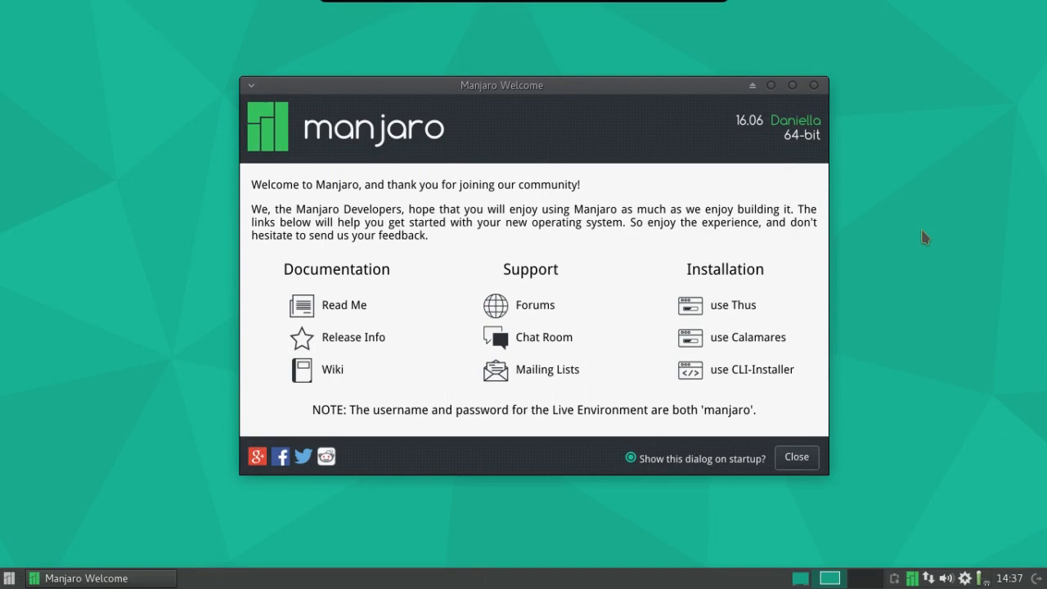
mouse_move(558, 368)
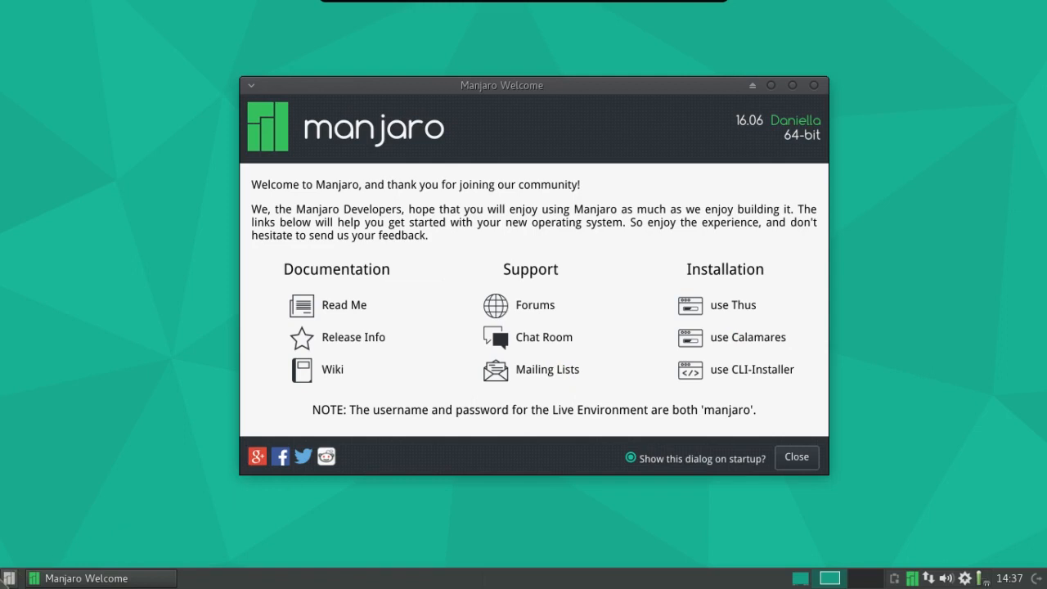
Launch the XFCE Settings Manager from the Whisker menu.
click(9, 577)
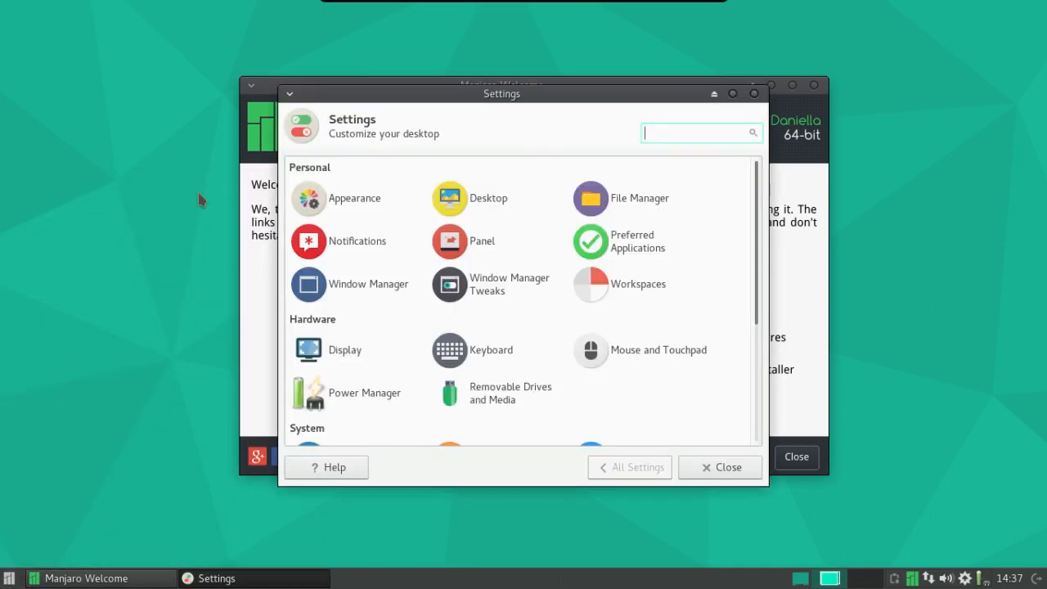
Apply the Vertex-Maia-Dark style in Appearance and drag the File Manager aside to preview it.
click(308, 198)
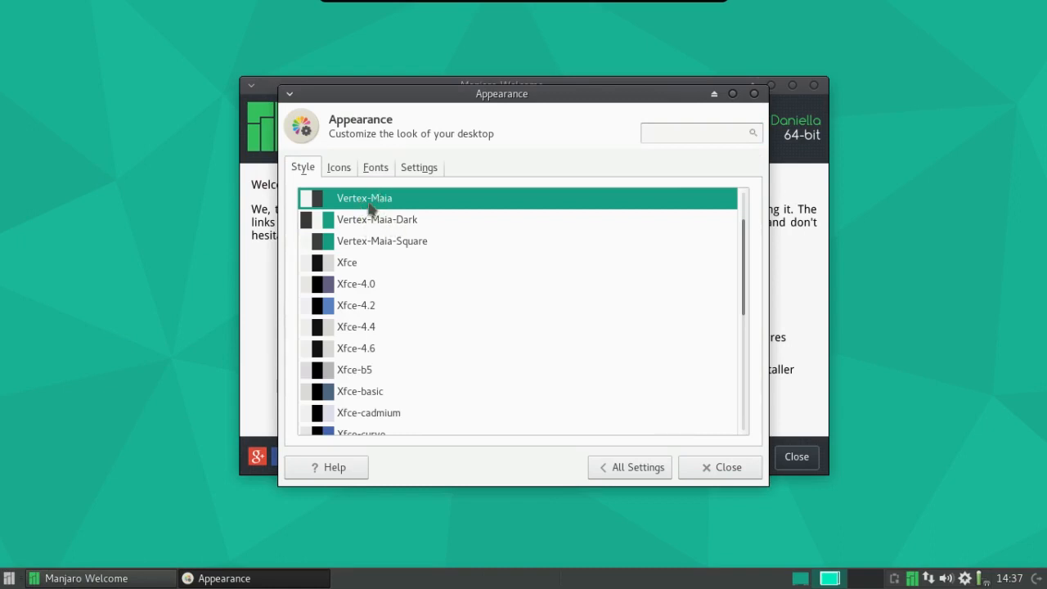
mouse_move(381, 225)
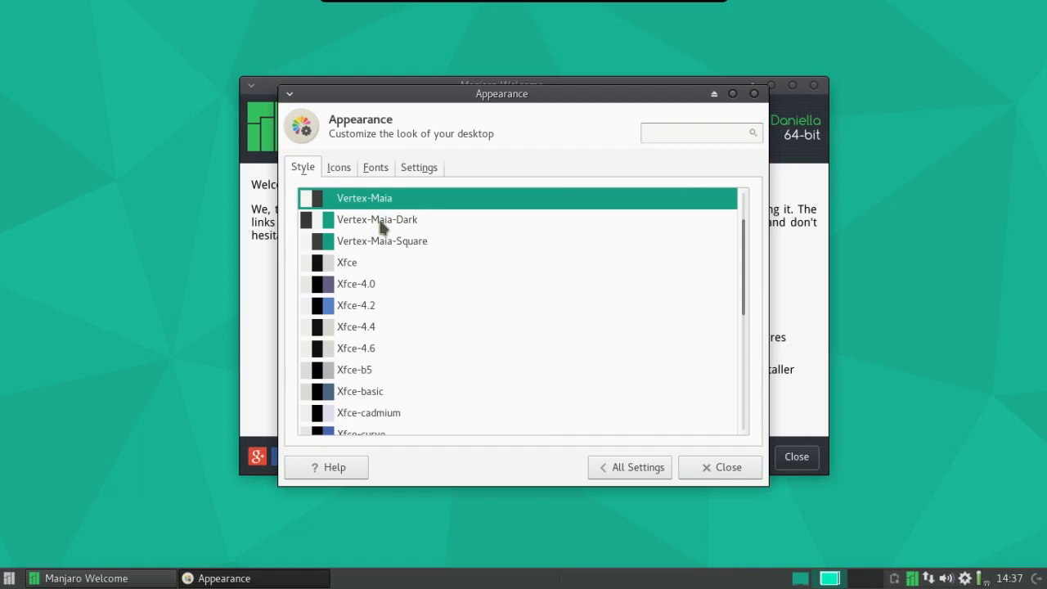
click(376, 219)
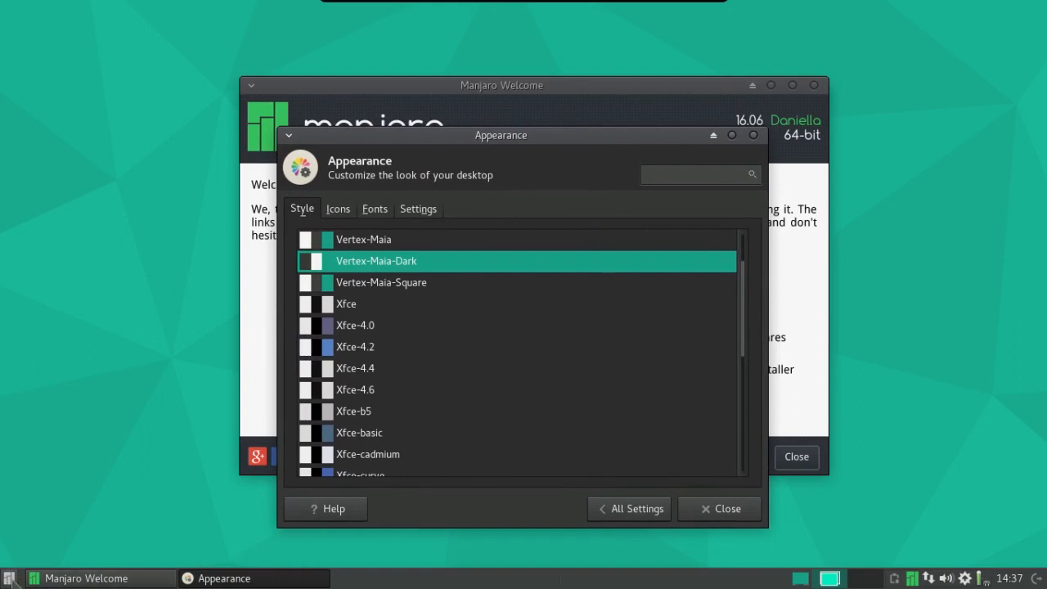
mouse_move(75, 296)
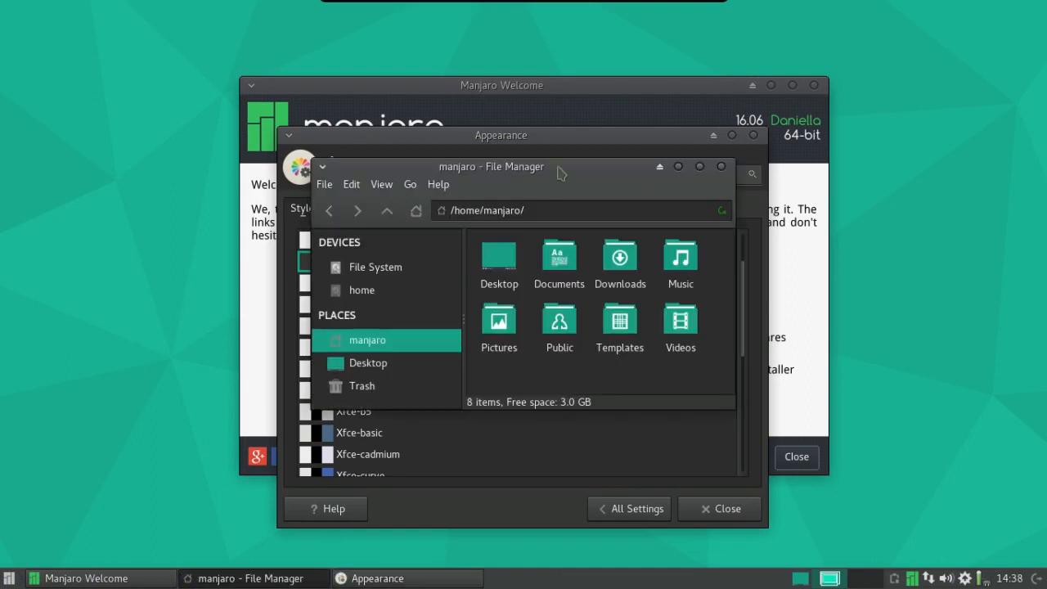
drag(490, 166, 229, 169)
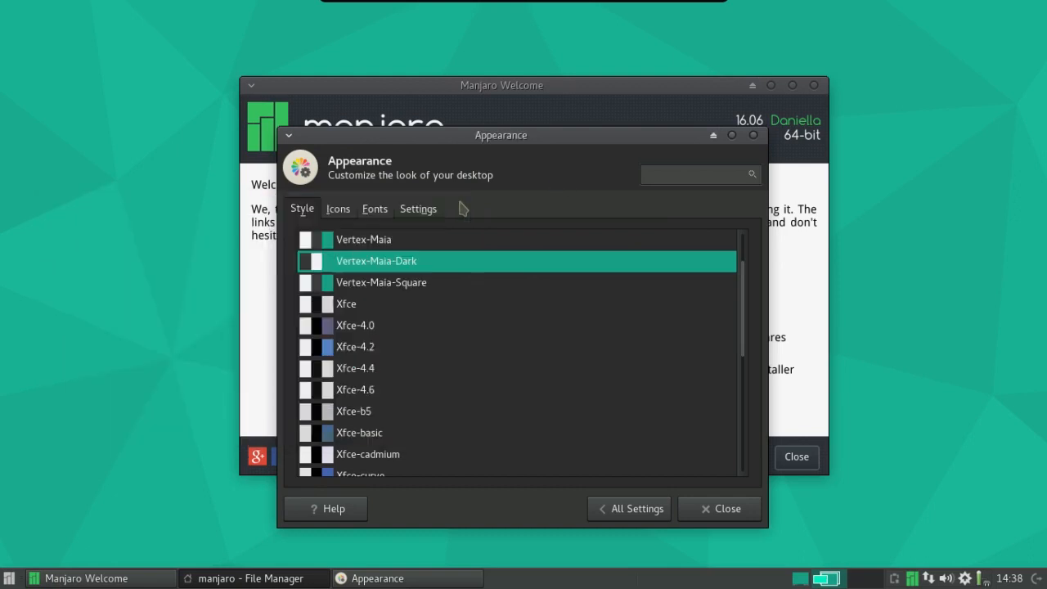
Browse the settings overview and authenticate with the password to start Manjaro Settings Manager.
click(629, 508)
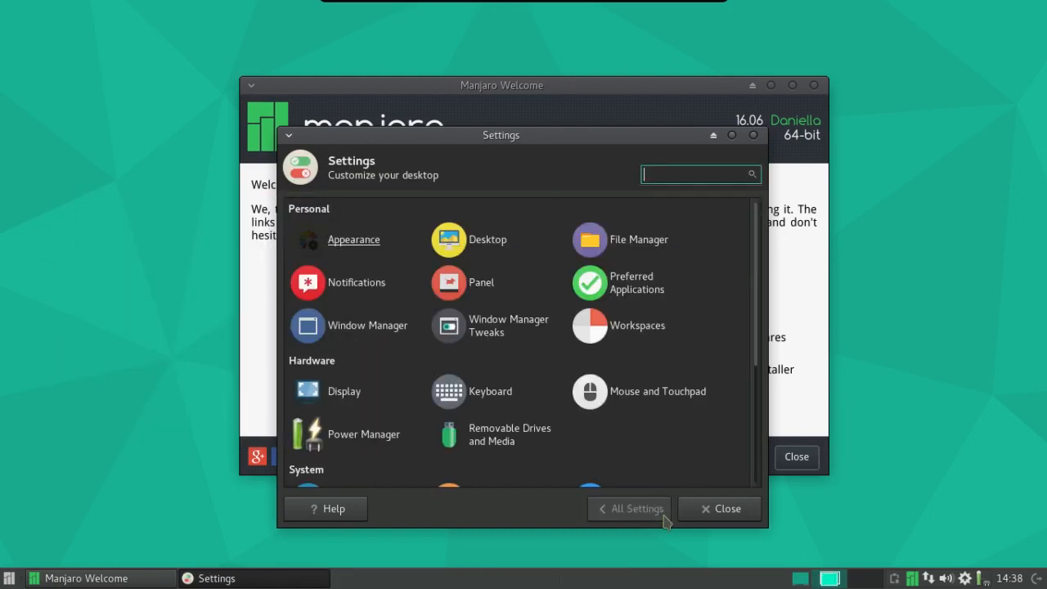
scroll(down, 3)
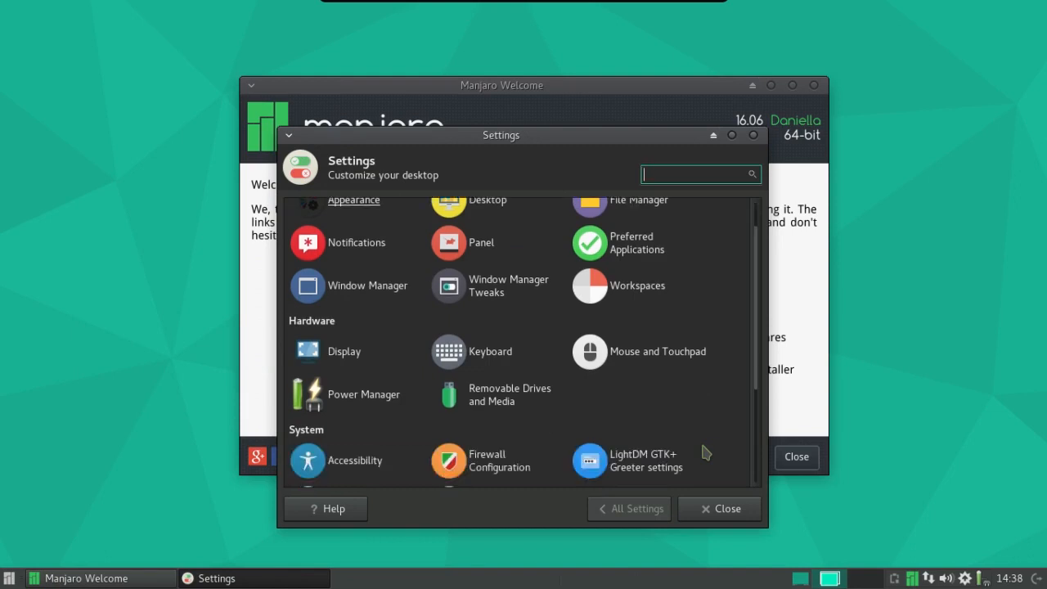
scroll(down, 3)
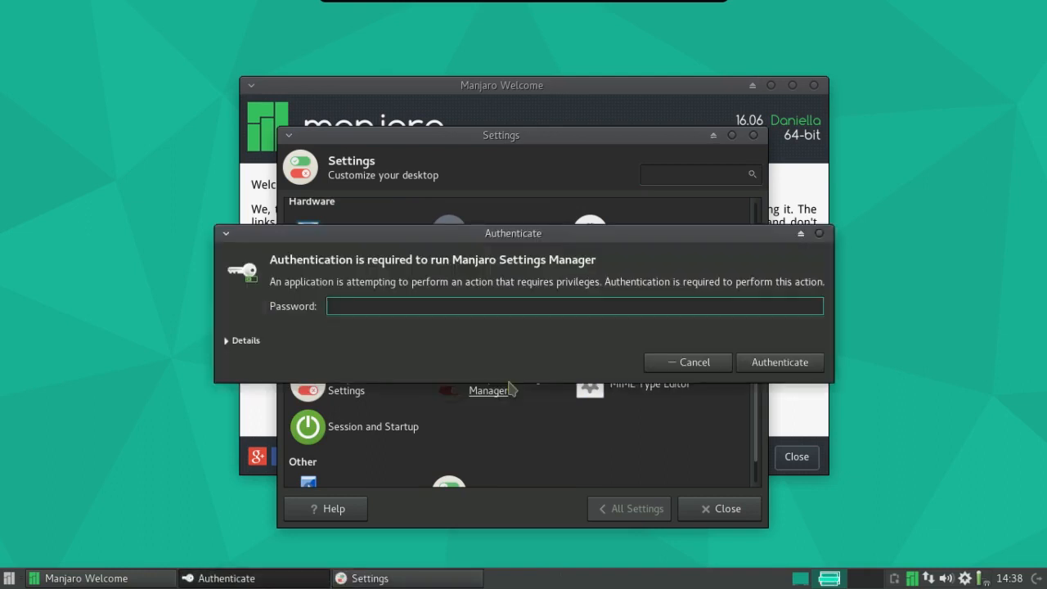
text(••••)
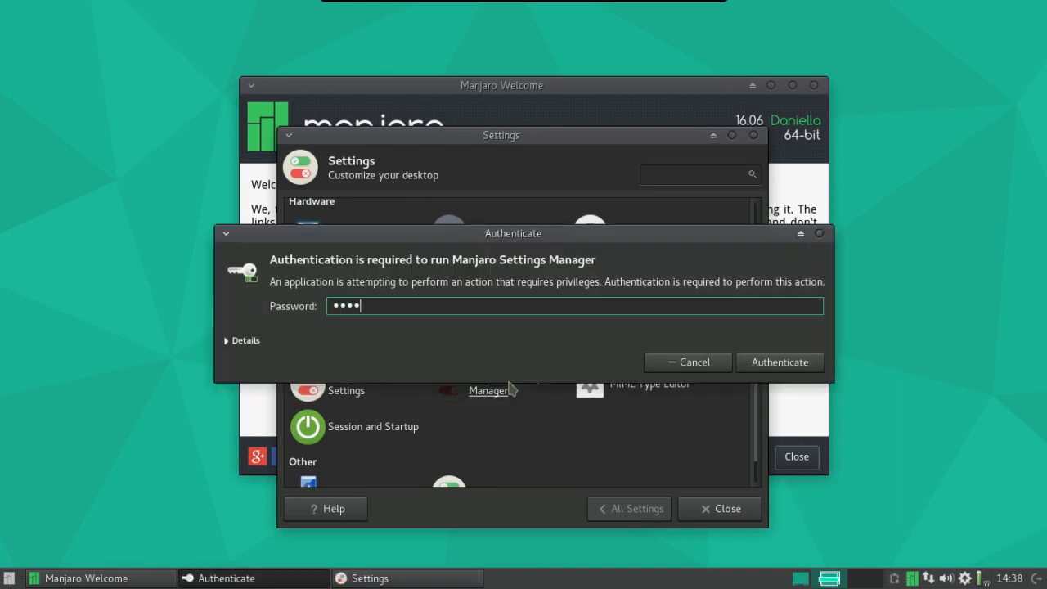
click(779, 361)
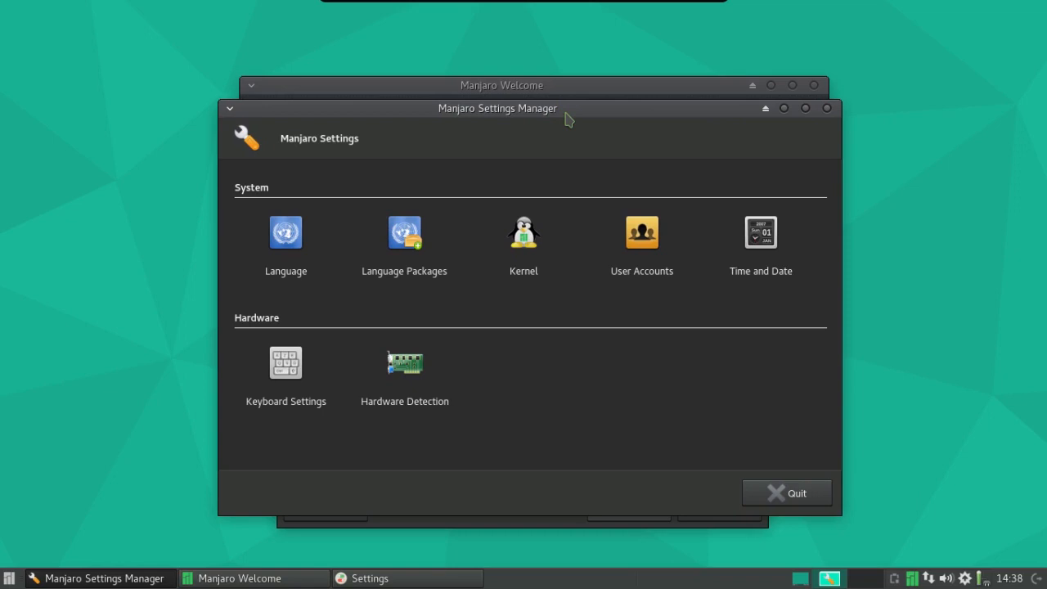
mouse_move(329, 225)
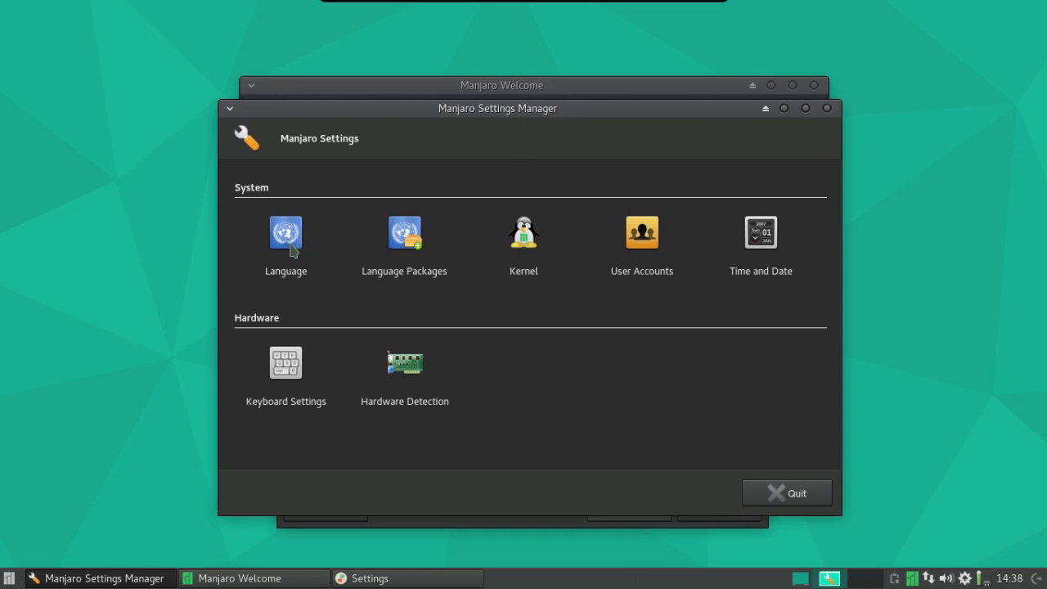
mouse_move(456, 261)
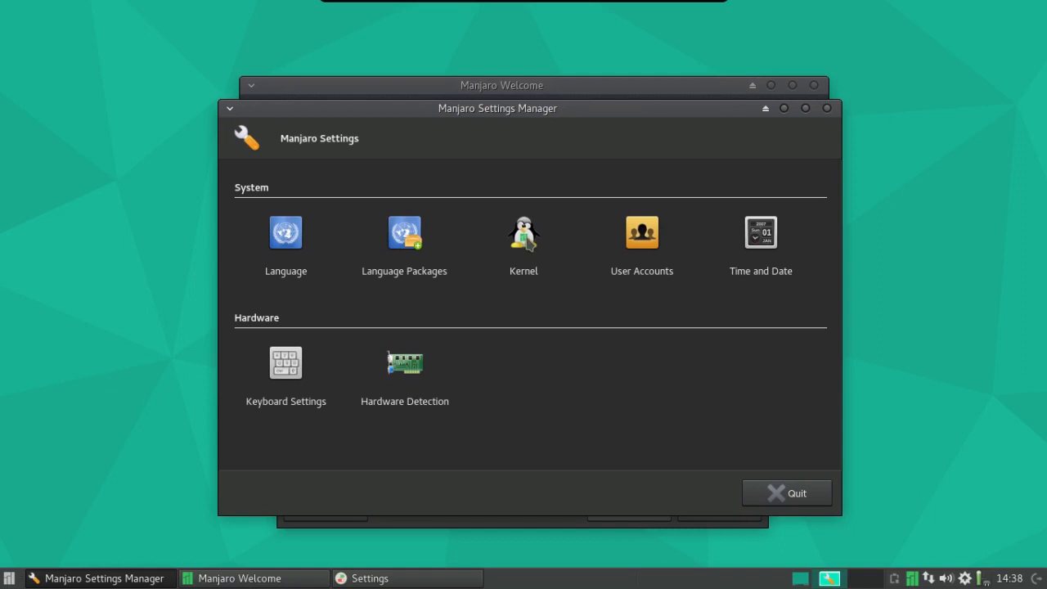
mouse_move(527, 245)
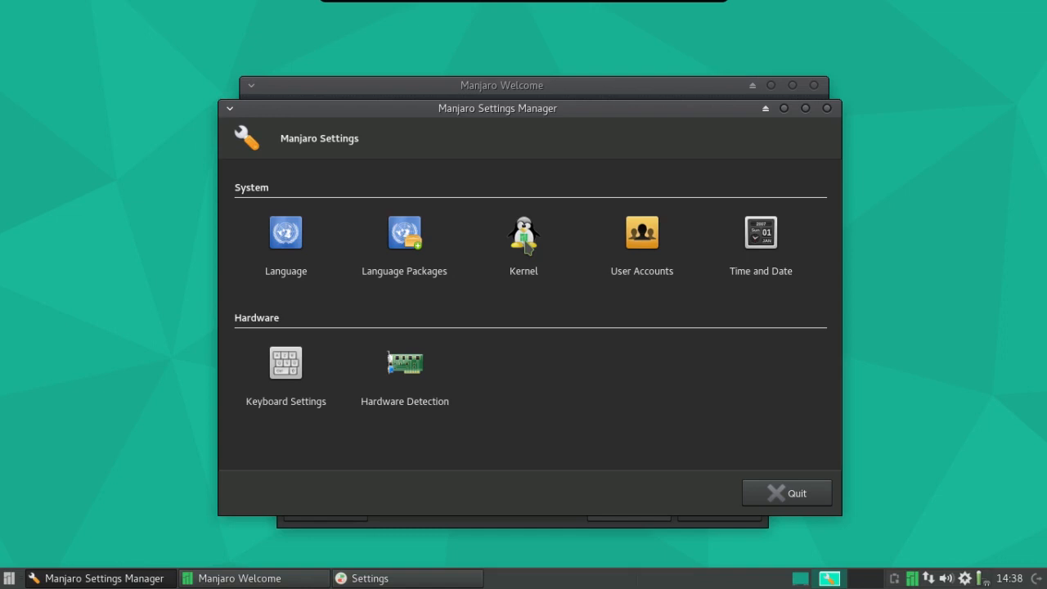
mouse_move(647, 246)
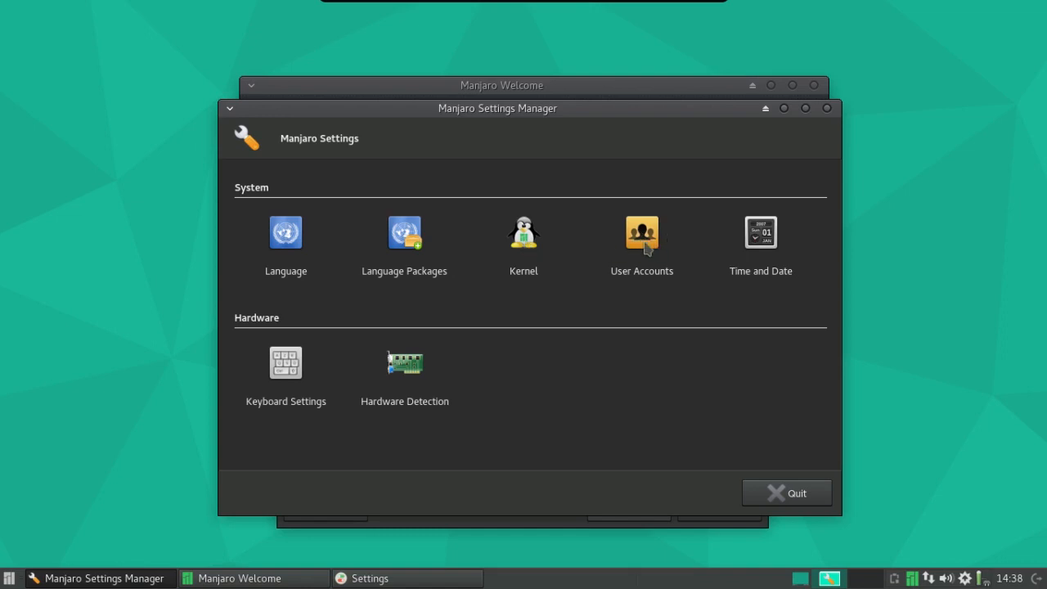
mouse_move(590, 263)
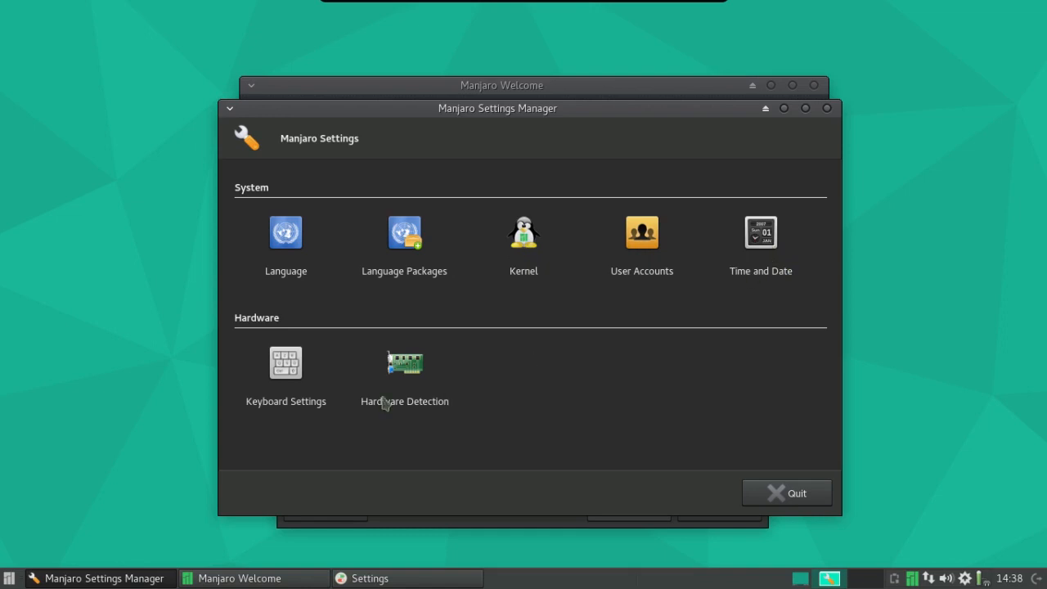
mouse_move(286, 368)
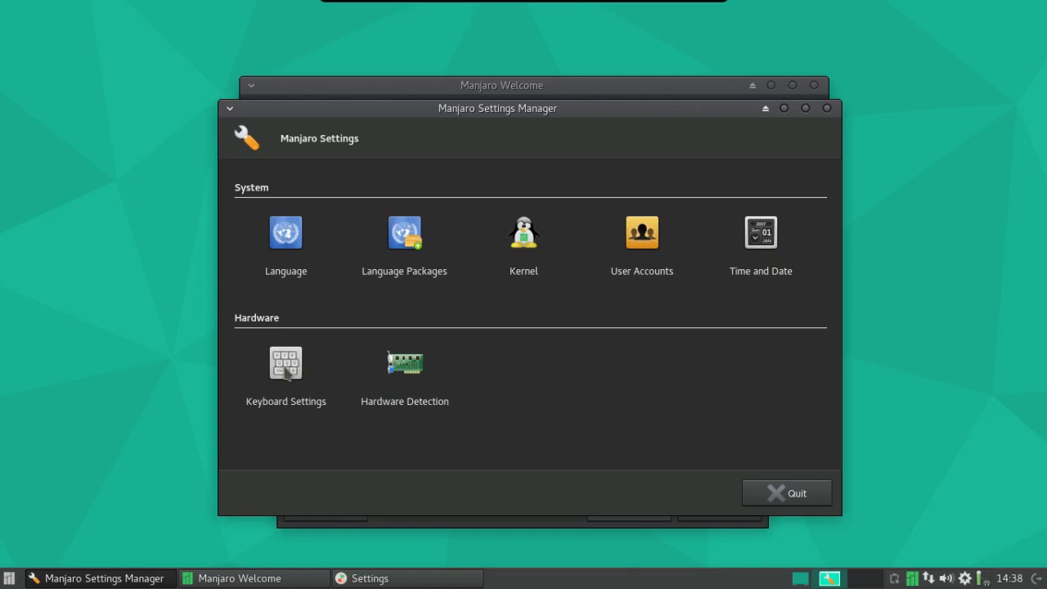
mouse_move(405, 364)
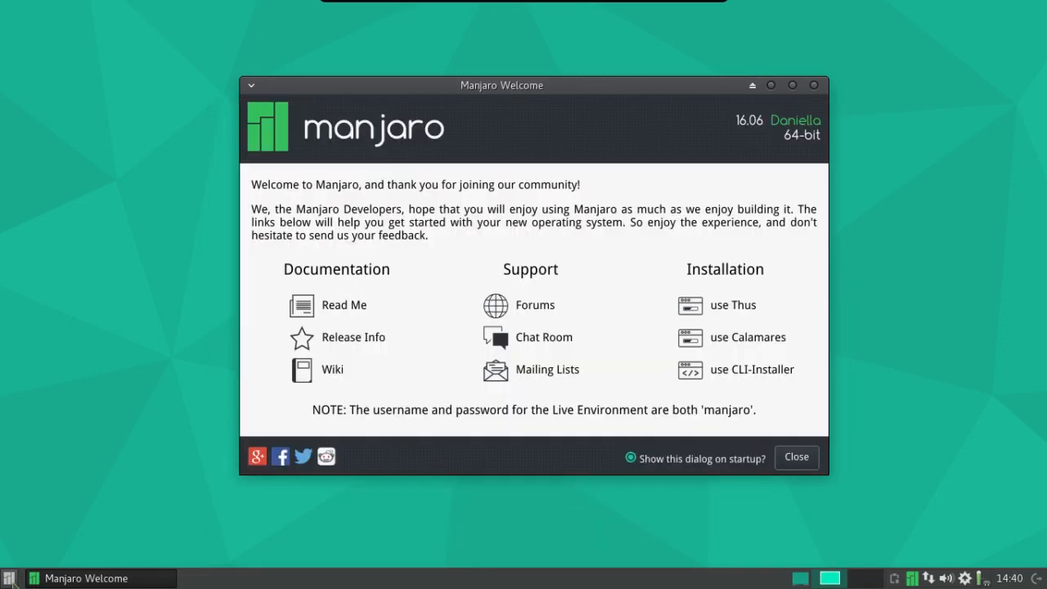
Open the Whisker Menu and show the Office applications list.
click(9, 578)
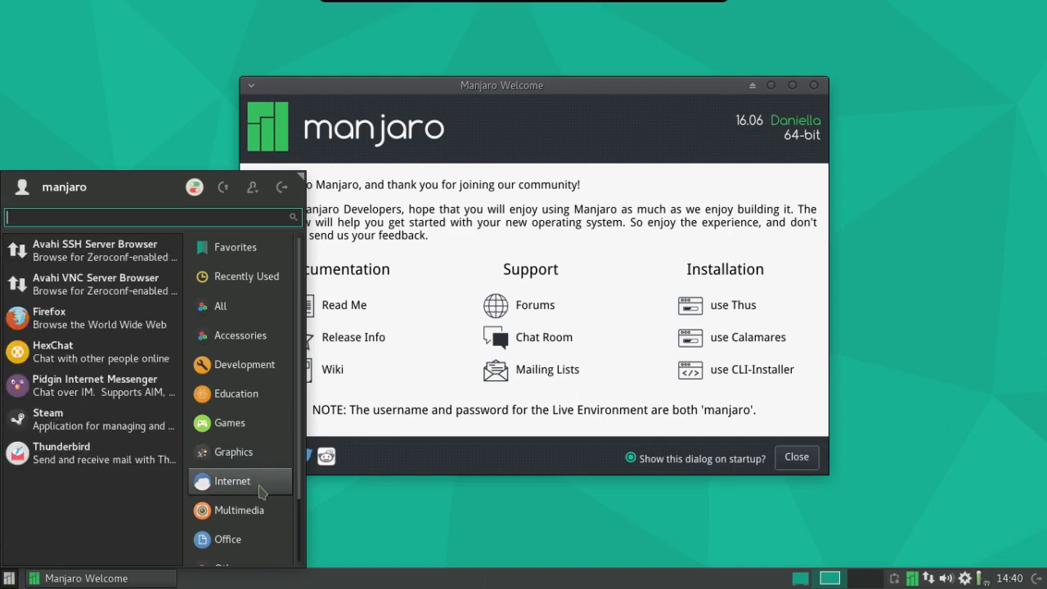
mouse_move(258, 510)
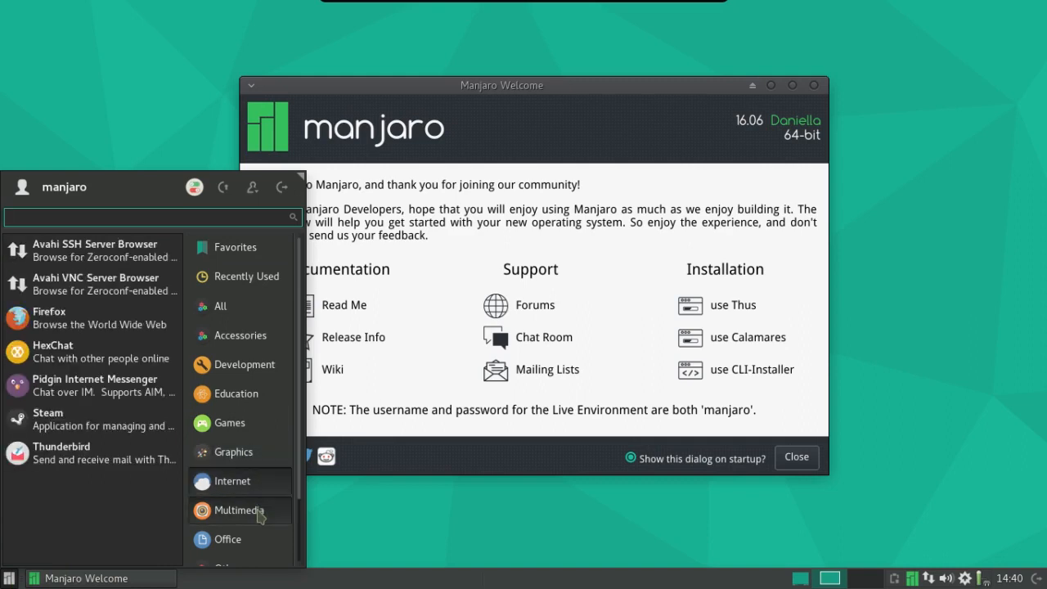
click(228, 539)
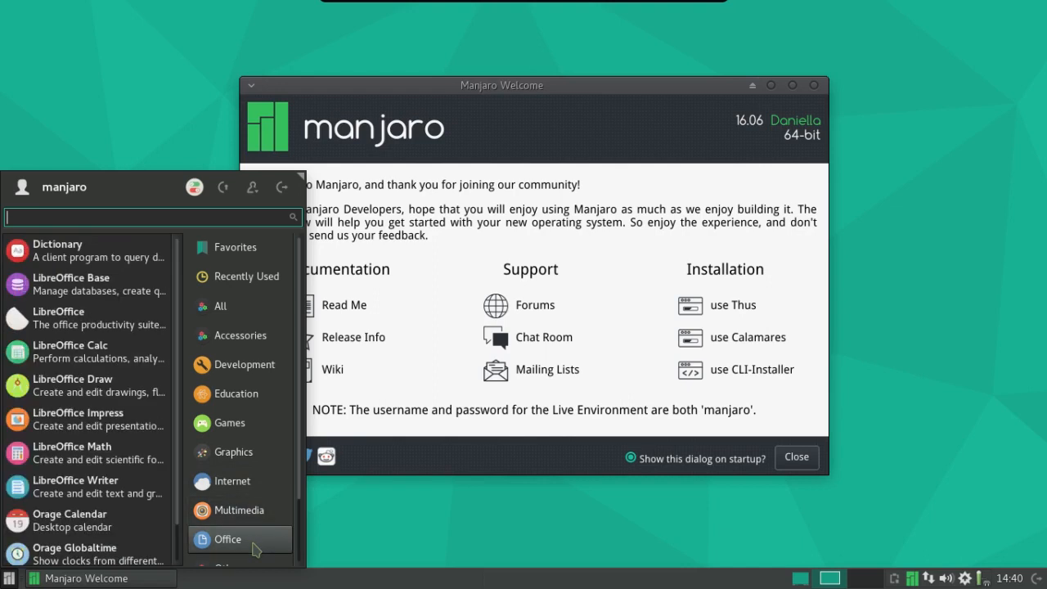
mouse_move(227, 534)
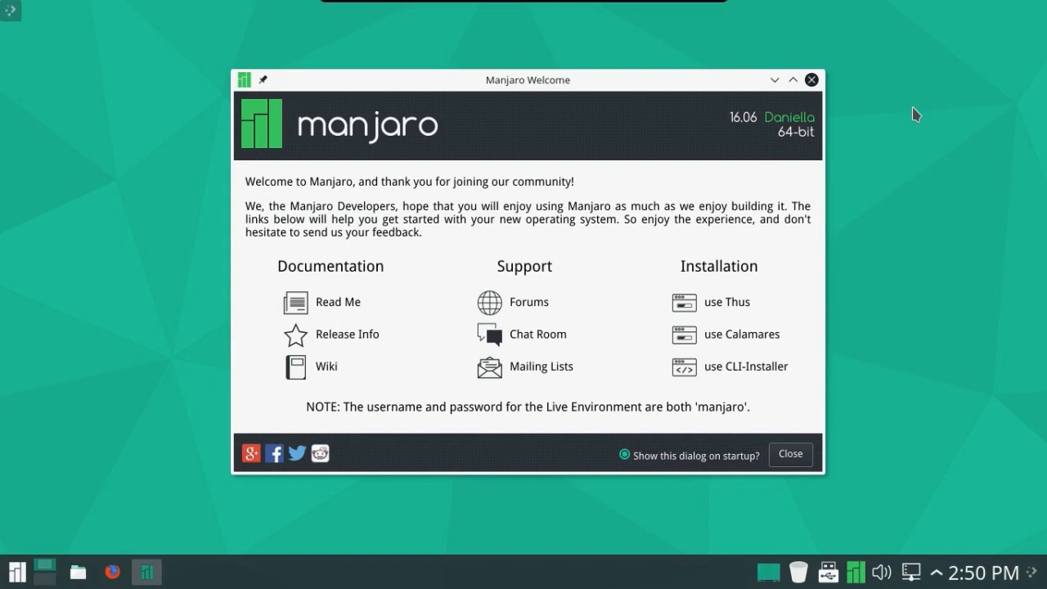
mouse_move(905, 68)
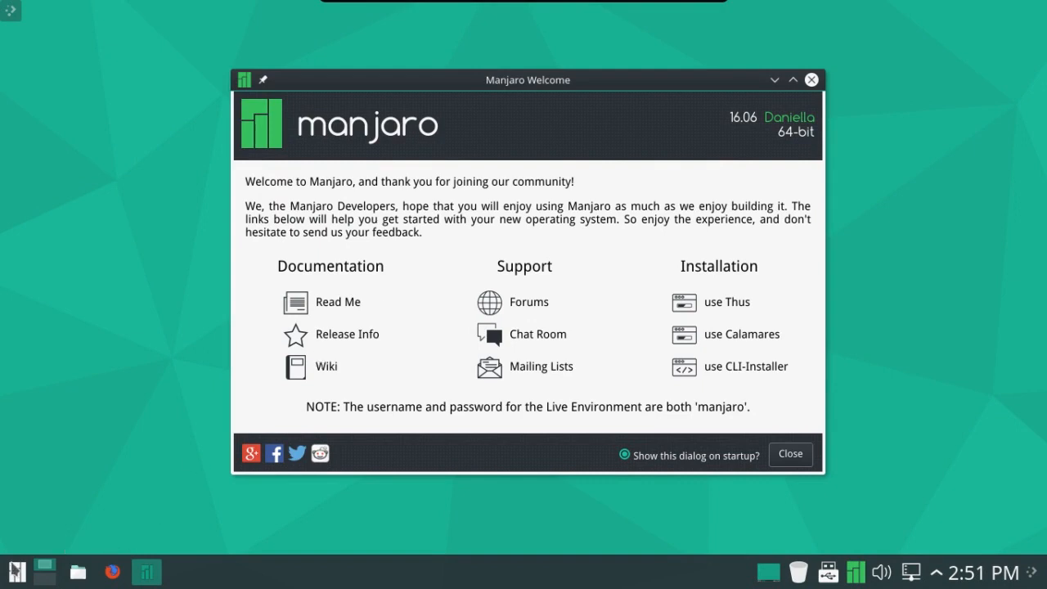
Launch System Settings from the KDE launcher and move its window higher.
click(16, 571)
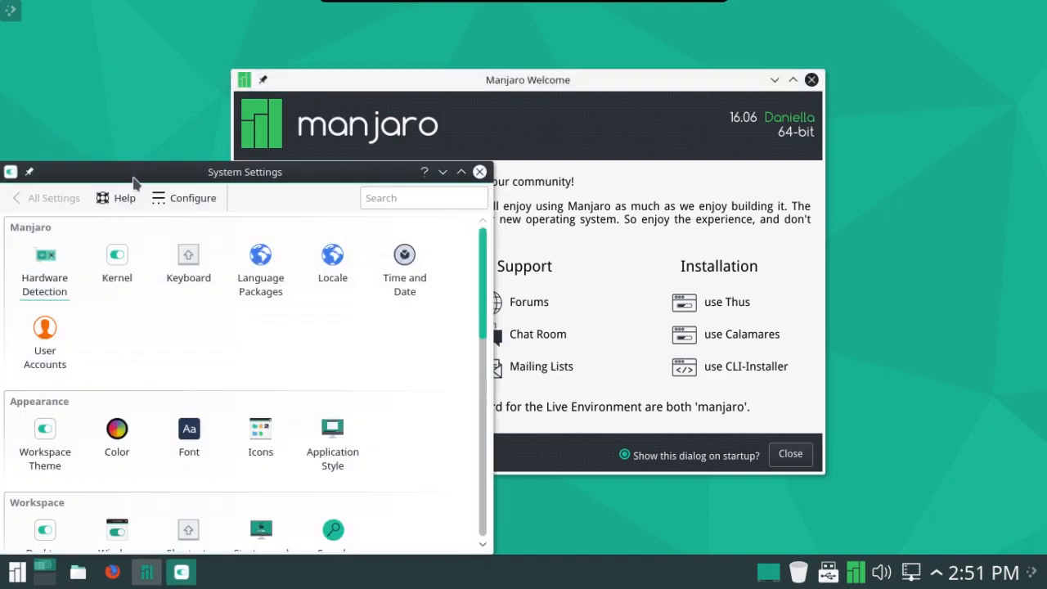
drag(245, 172, 244, 120)
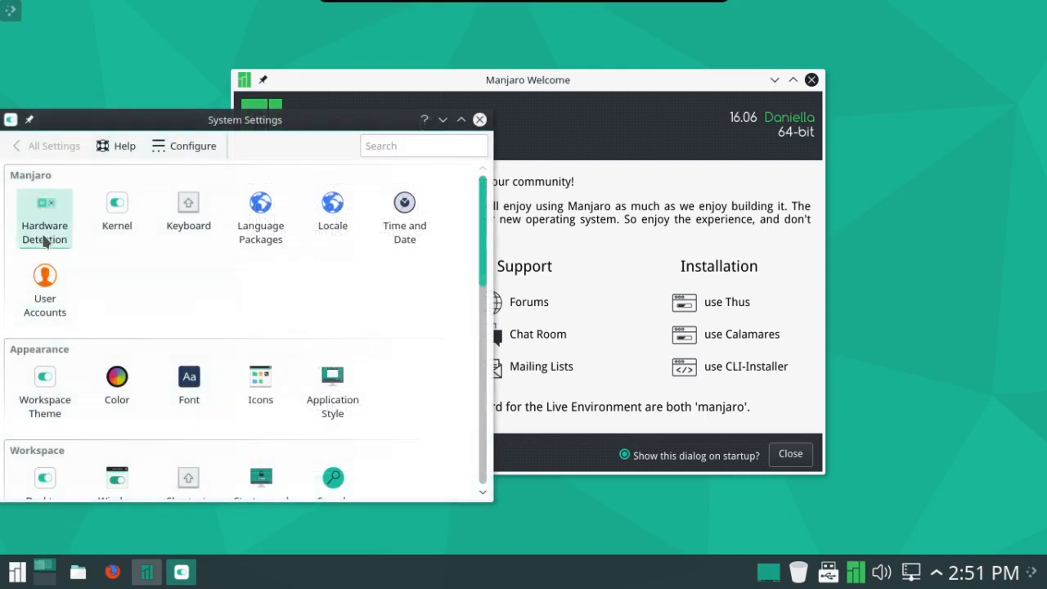
mouse_move(150, 295)
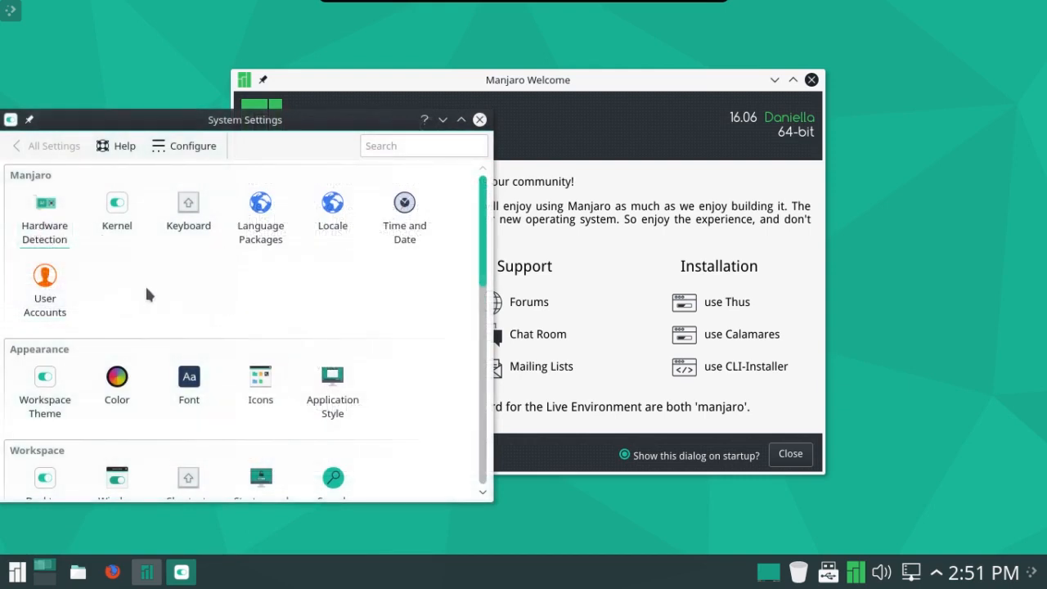
mouse_move(156, 296)
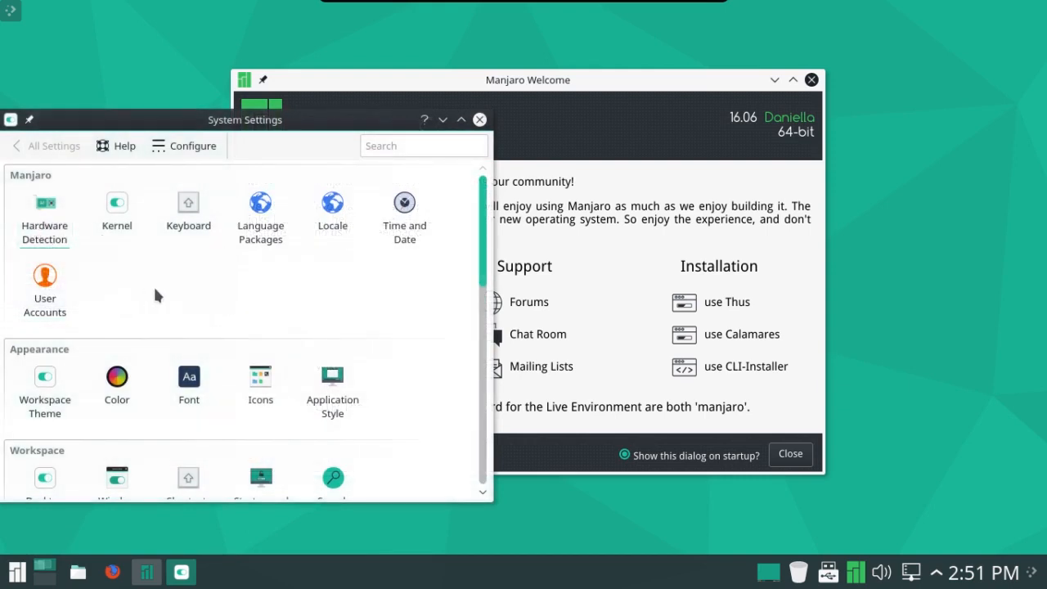
mouse_move(45, 208)
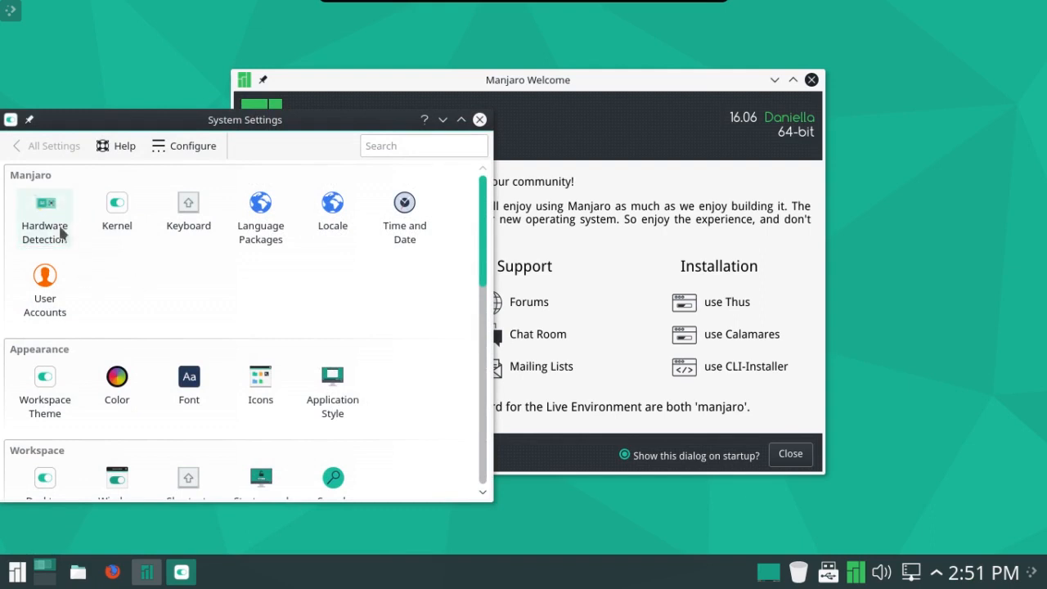
mouse_move(44, 216)
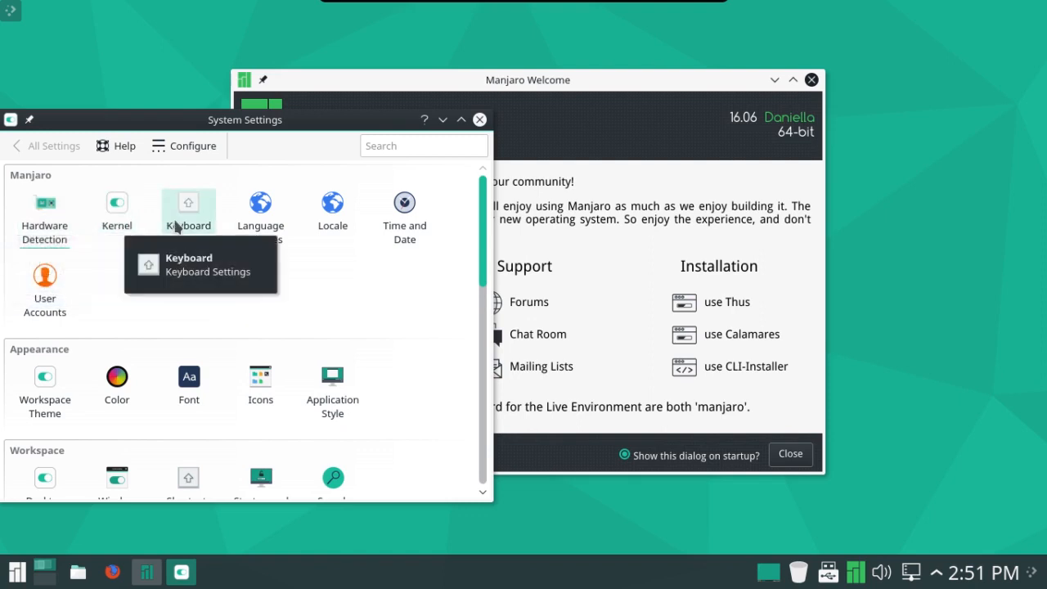
mouse_move(332, 209)
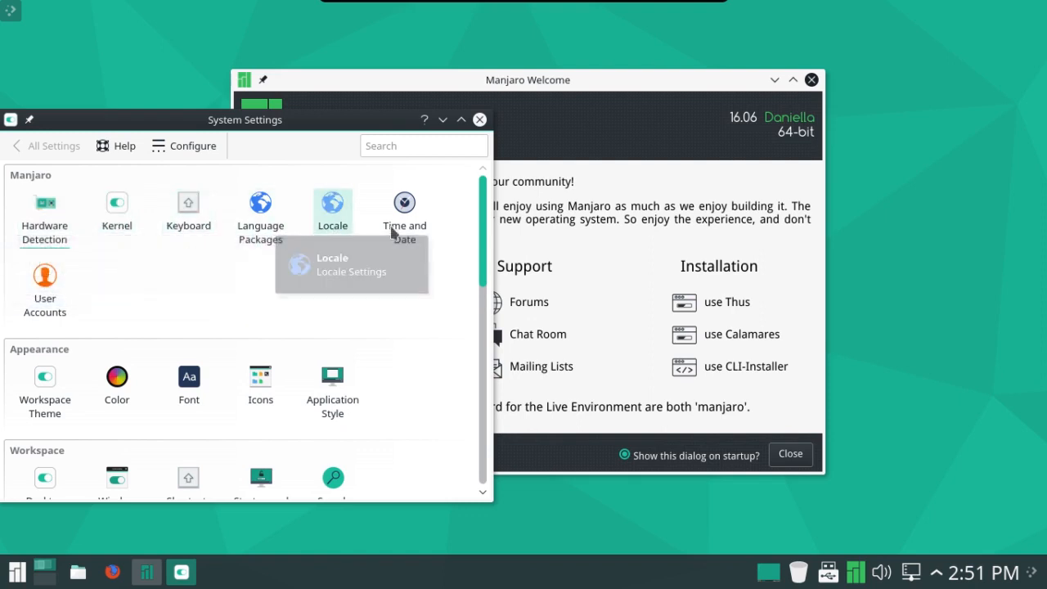
mouse_move(237, 296)
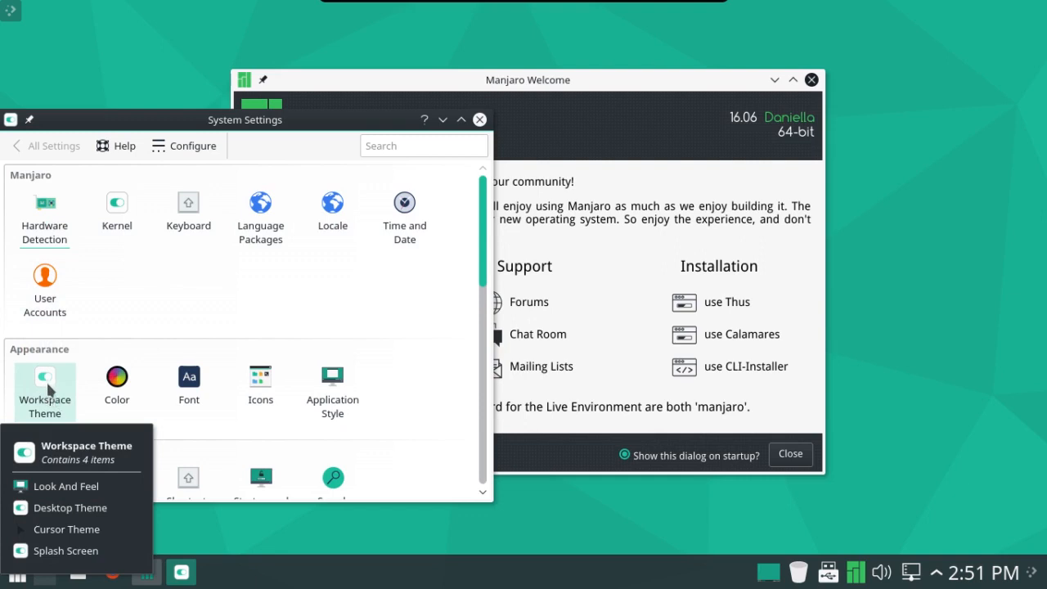
Select and apply the Breeze Dark look-and-feel theme.
click(66, 485)
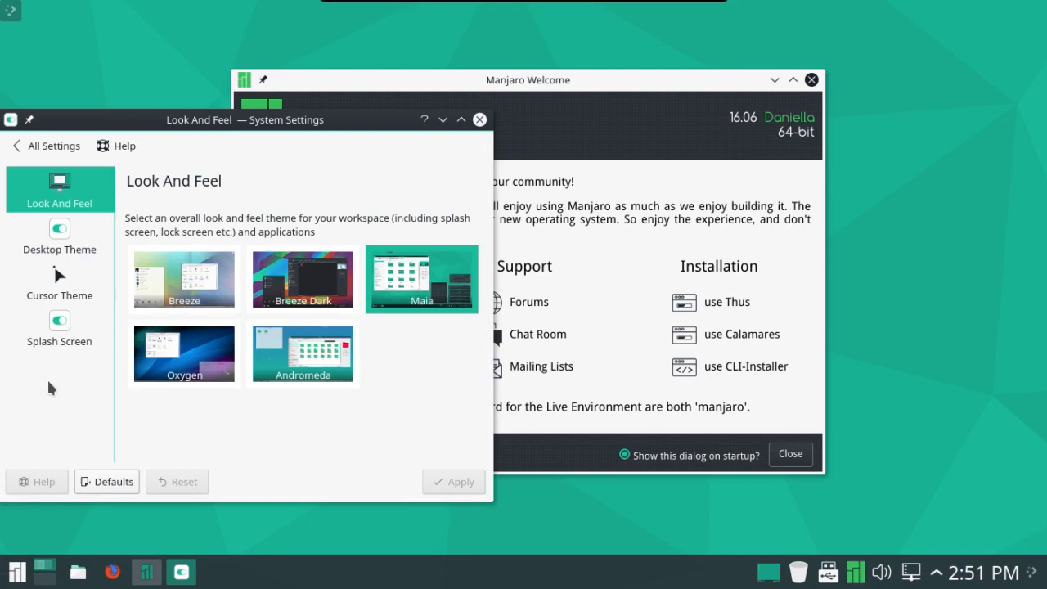
mouse_move(459, 306)
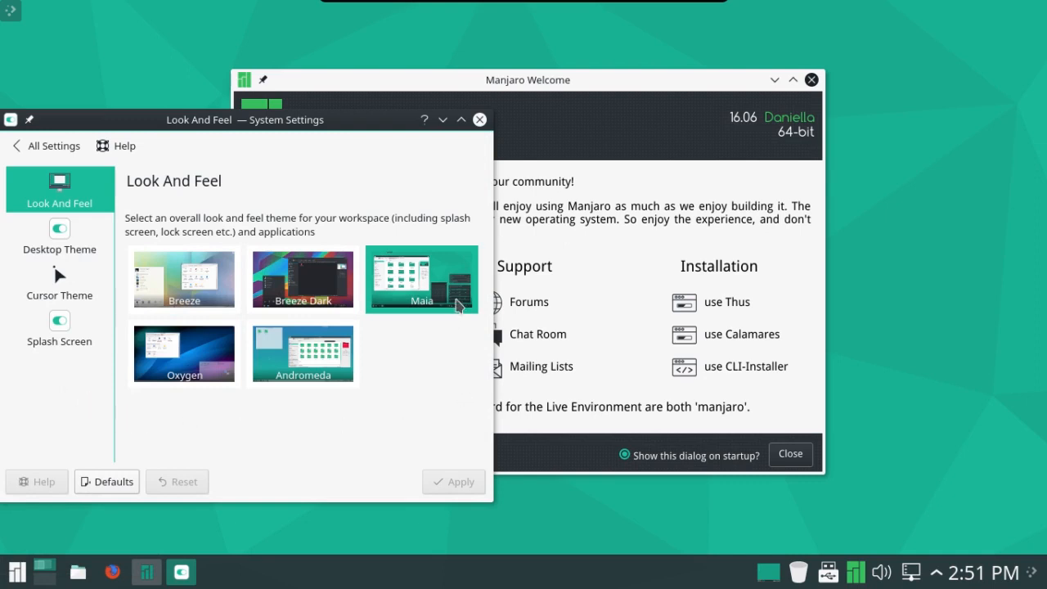
mouse_move(444, 304)
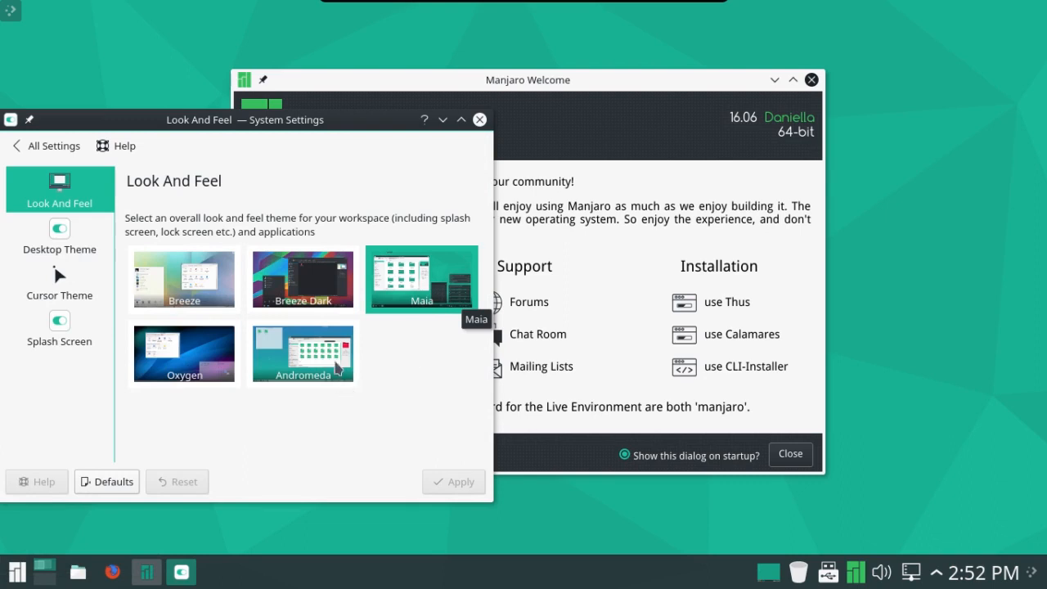
mouse_move(314, 288)
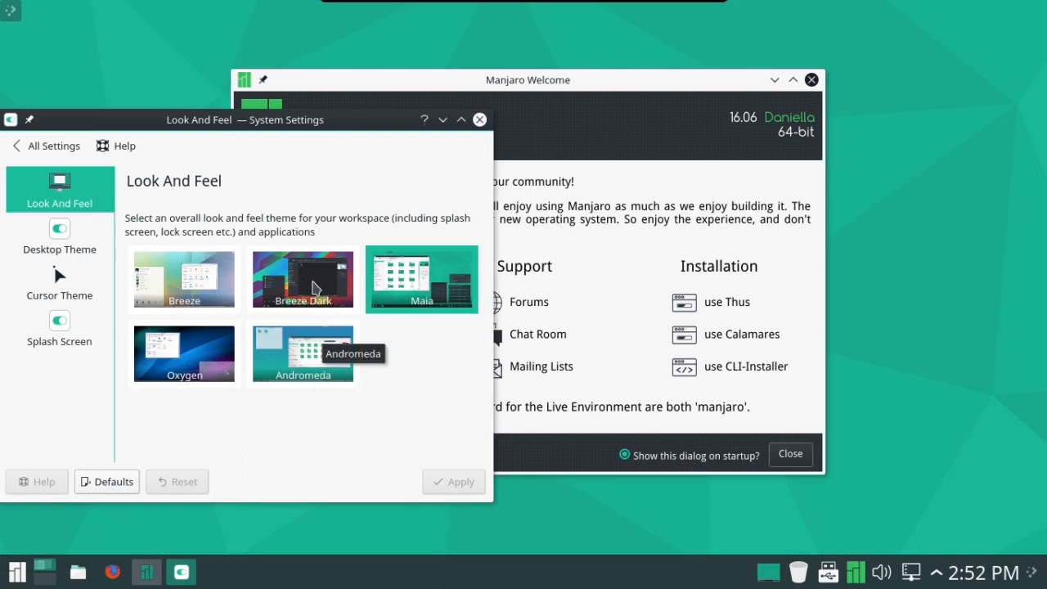
click(302, 279)
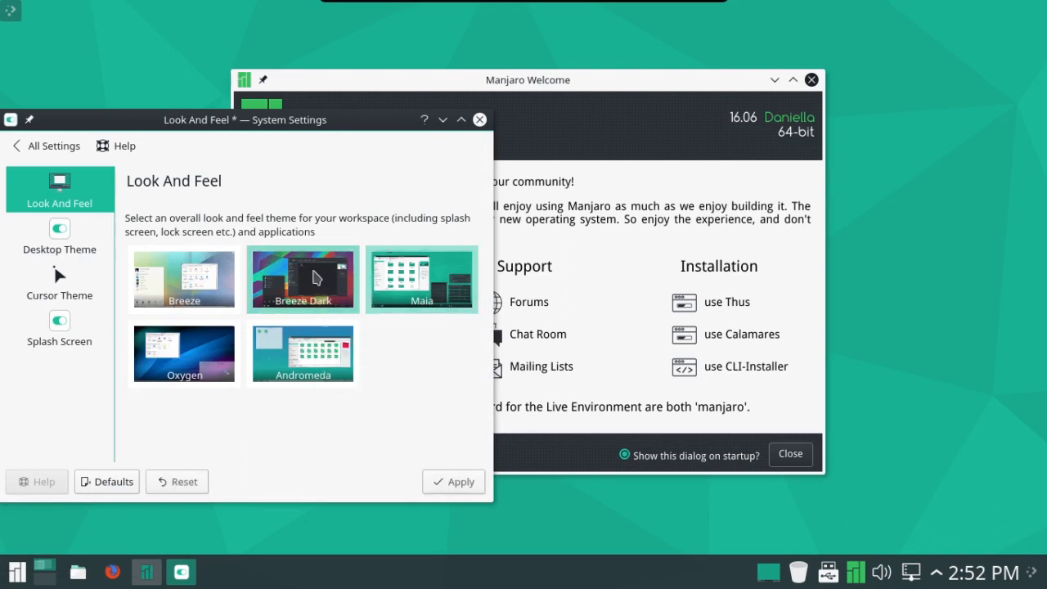
click(453, 481)
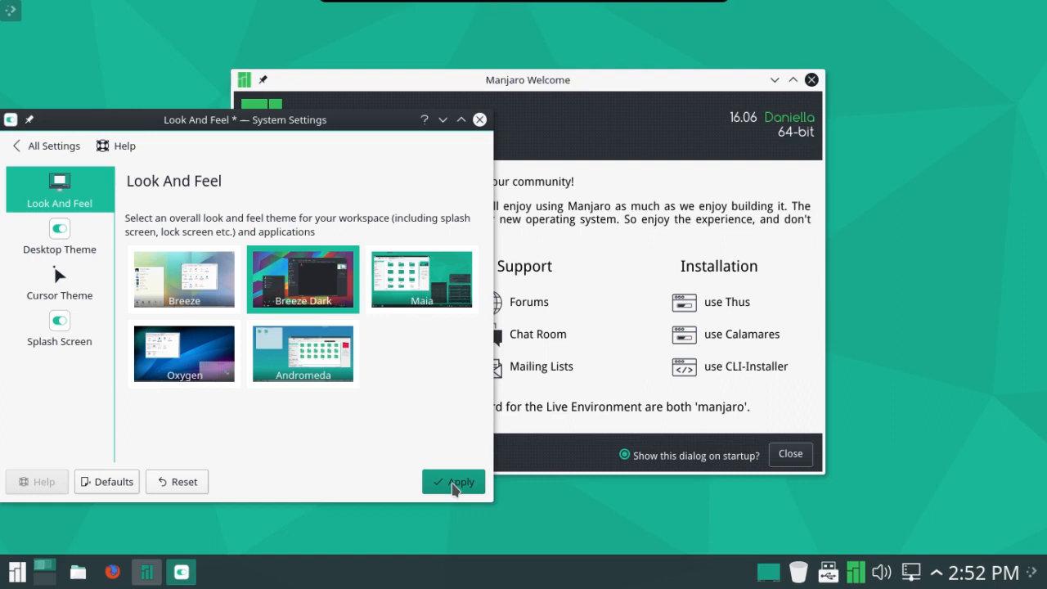
click(452, 480)
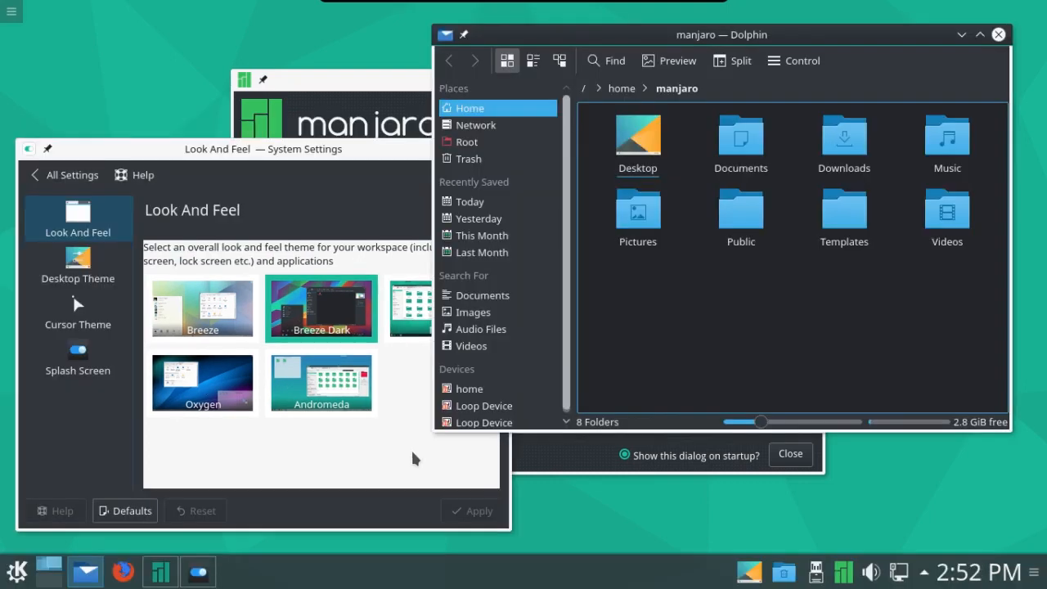
mouse_move(699, 280)
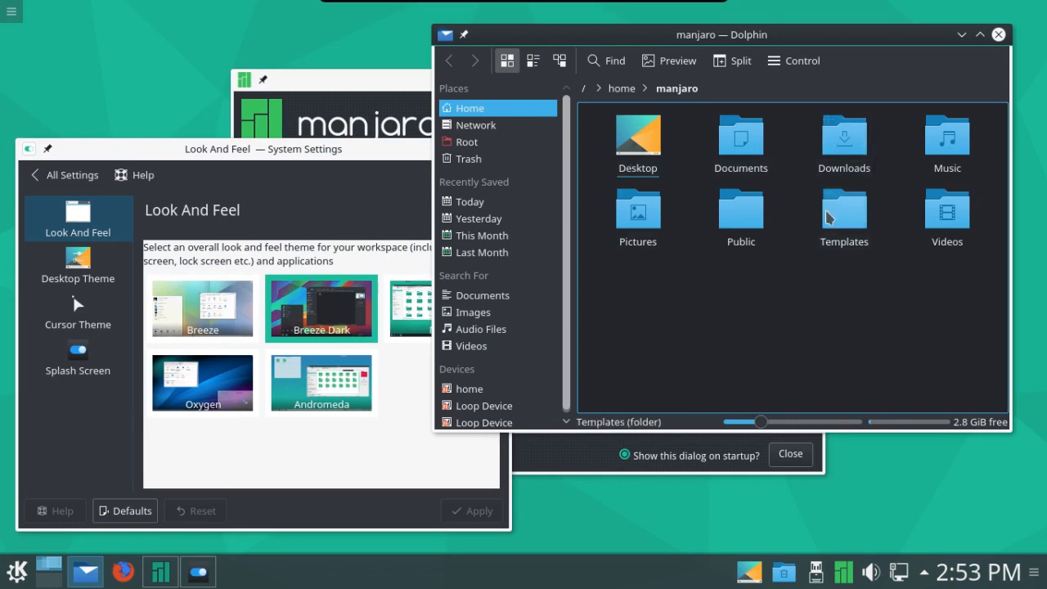
mouse_move(740, 208)
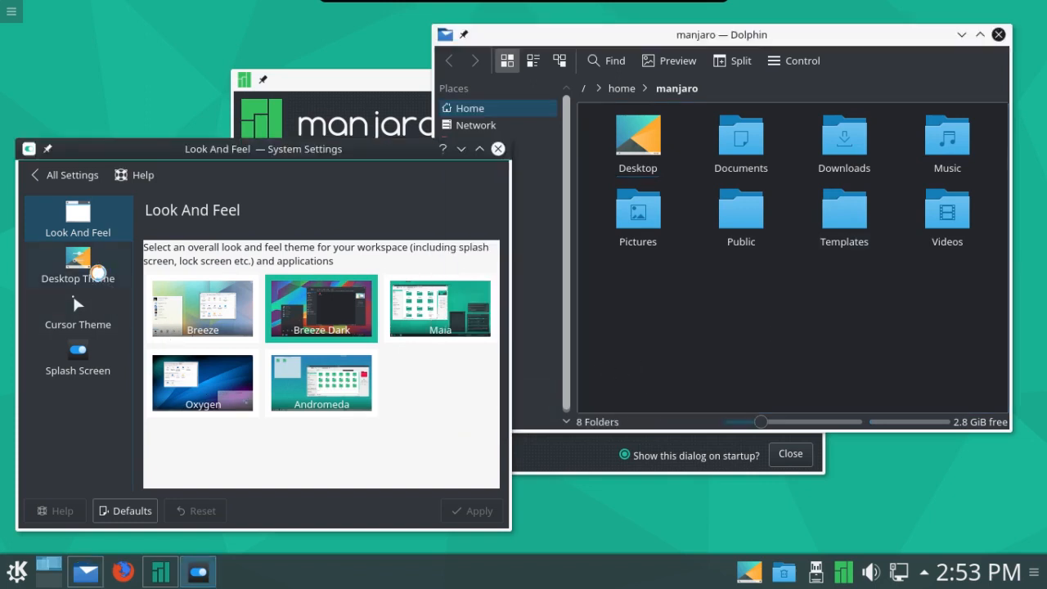
Browse the Desktop Theme, Cursor Theme and Splash Screen settings pages.
click(78, 266)
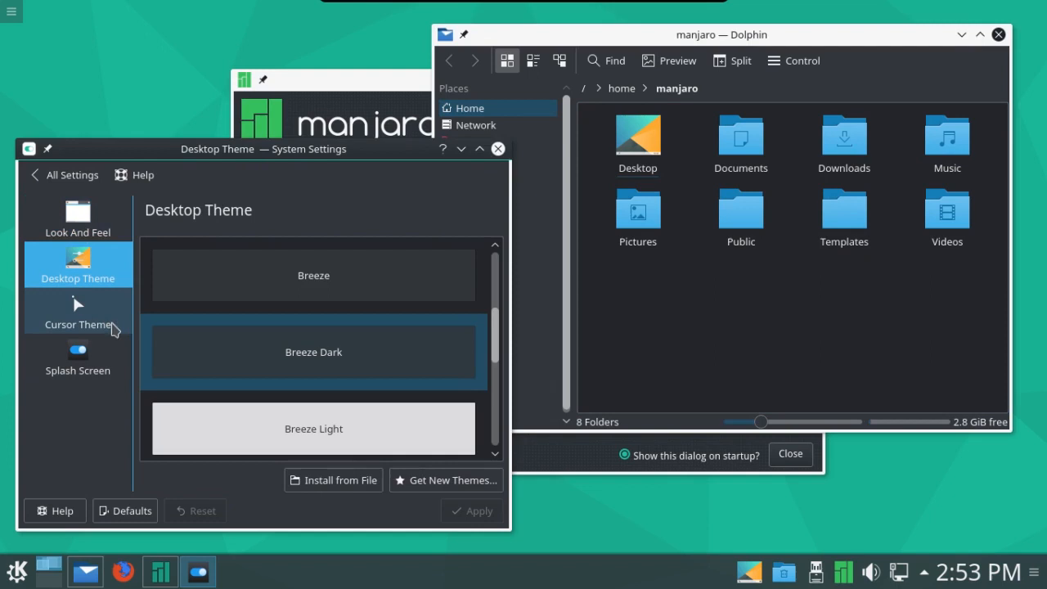
click(77, 311)
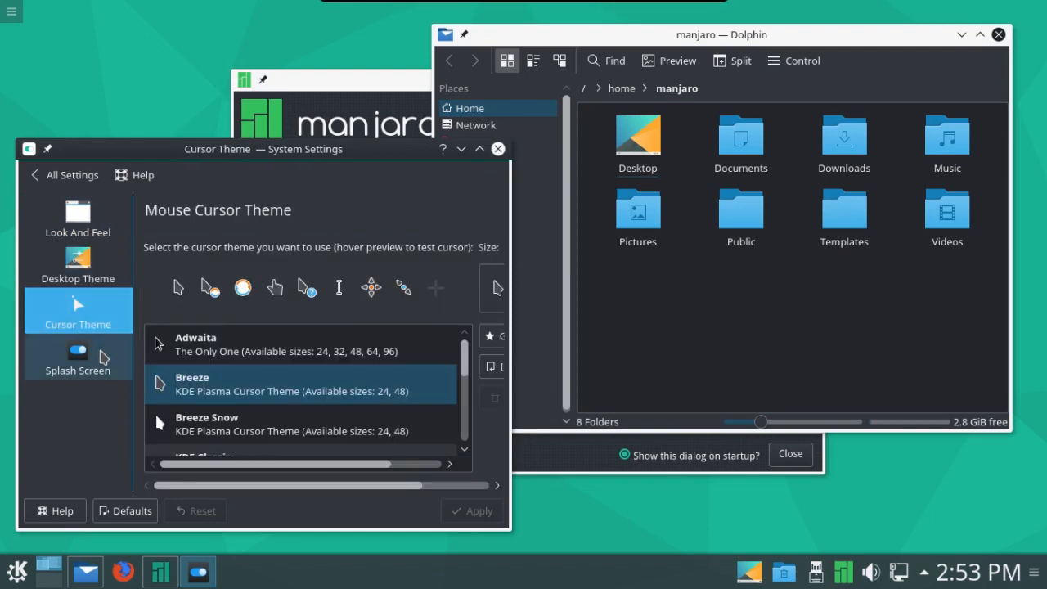
click(78, 358)
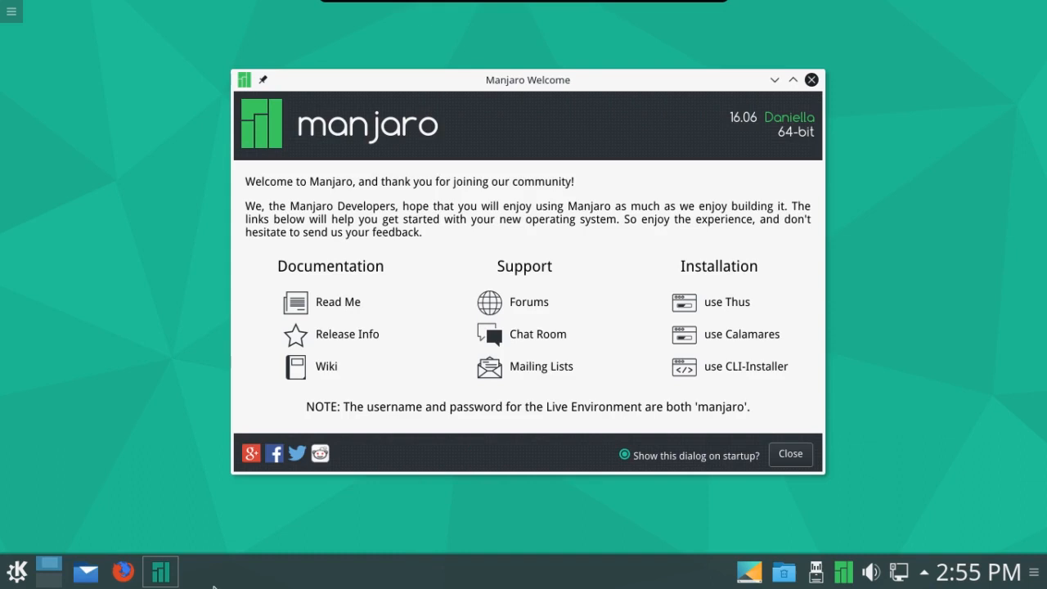
mouse_move(17, 571)
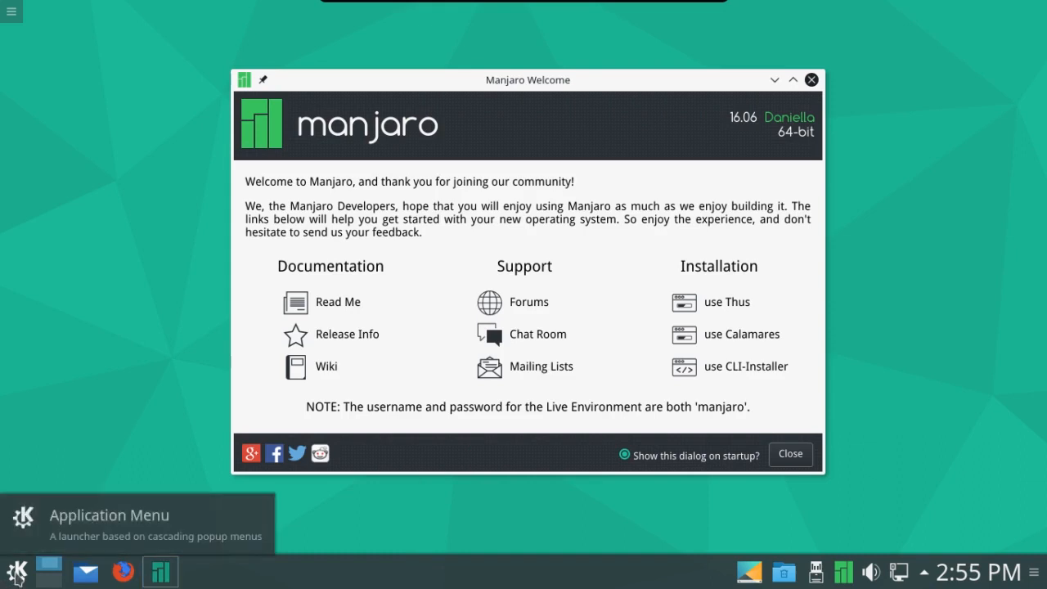
Open the K launcher to browse the Graphics and Multimedia applications.
click(17, 571)
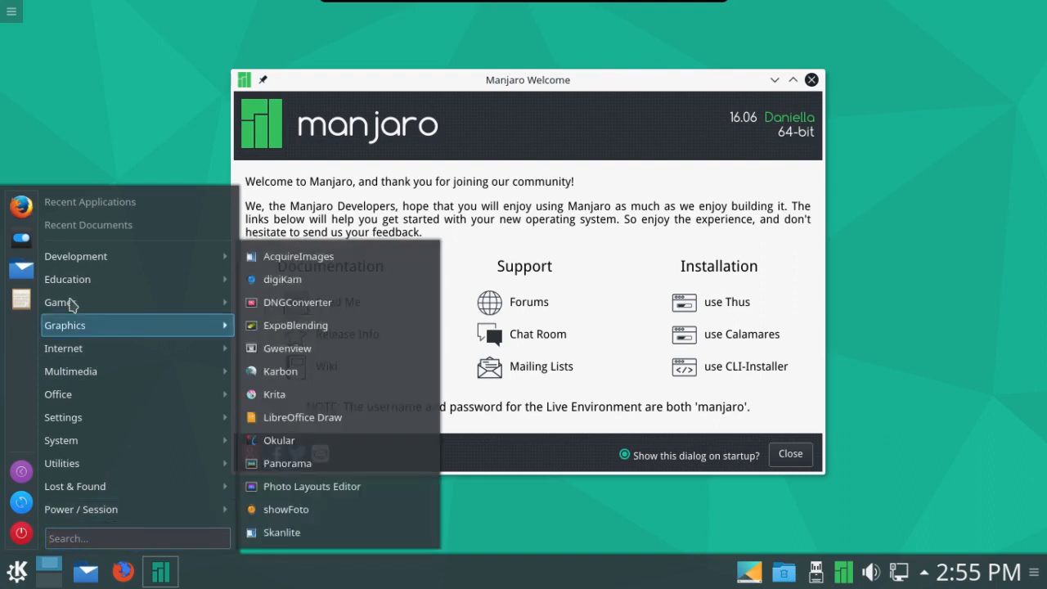
mouse_move(67, 279)
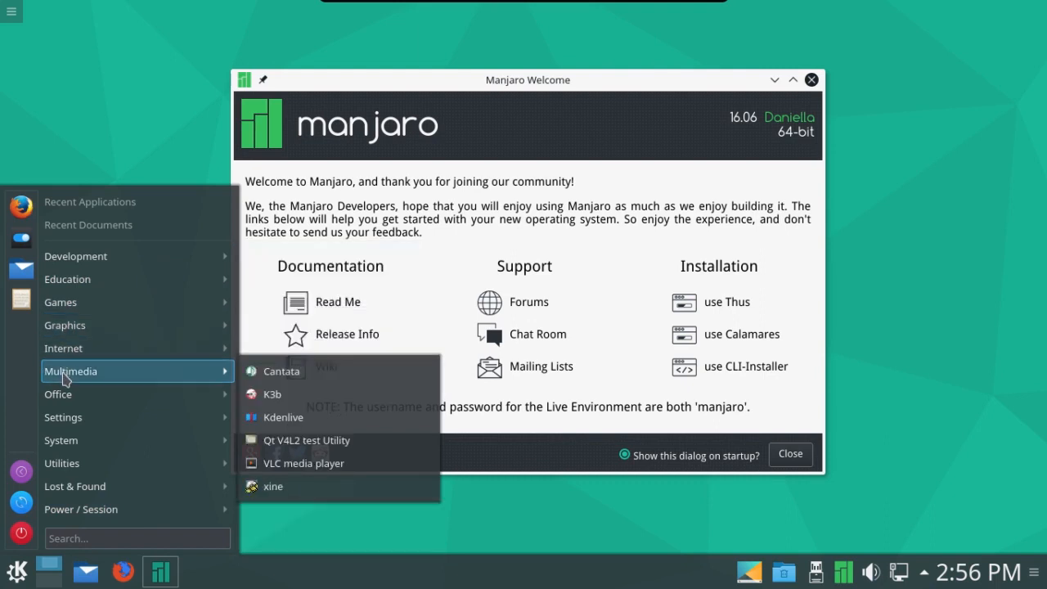
mouse_move(58, 393)
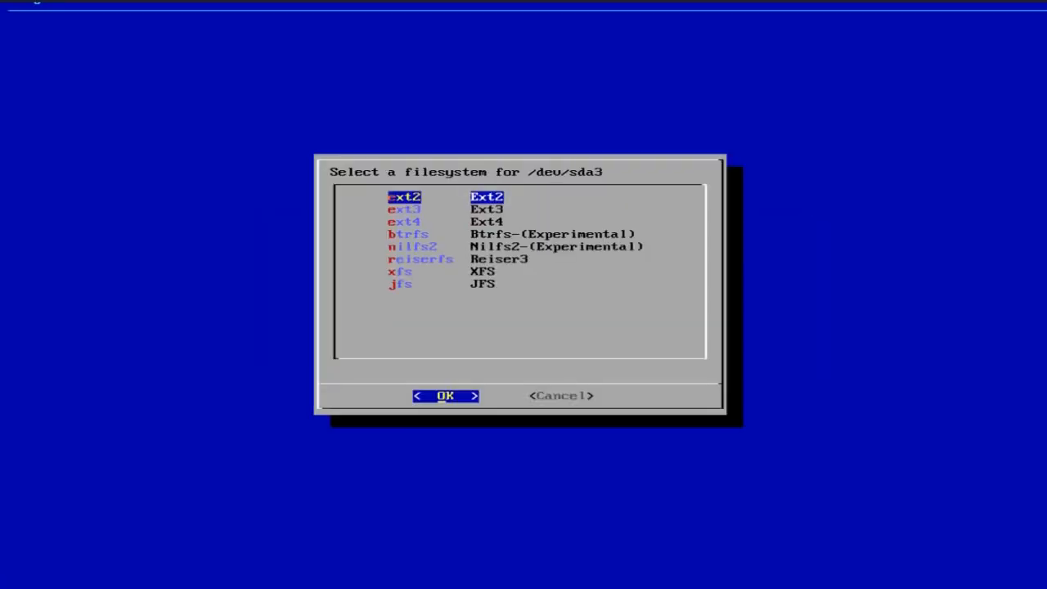
Confirm /dev/sda3's filesystem without extra options and set /boot as /dev/sda1's mountpoint.
click(446, 395)
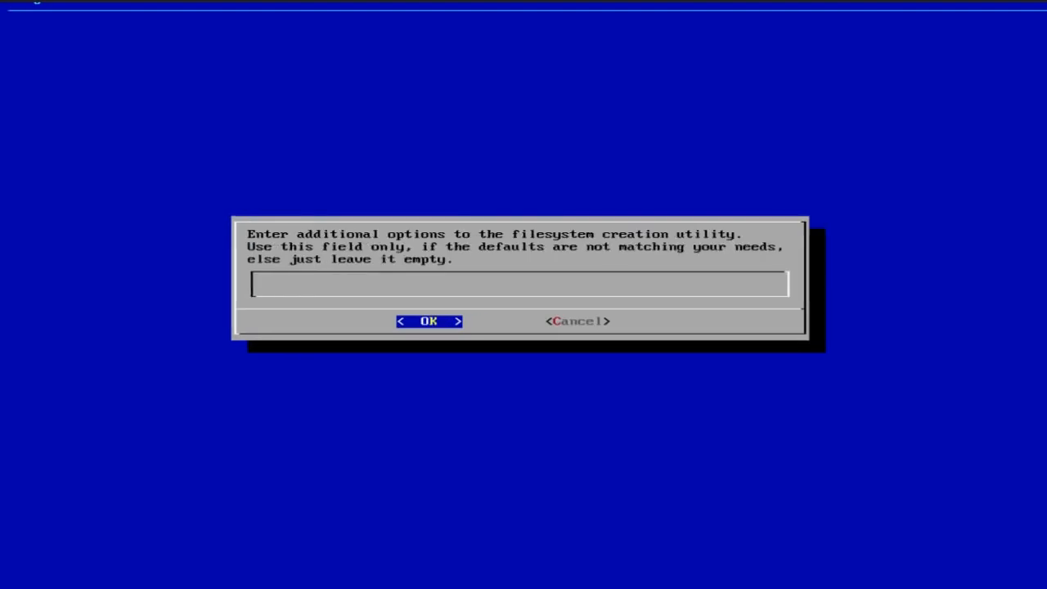
click(428, 321)
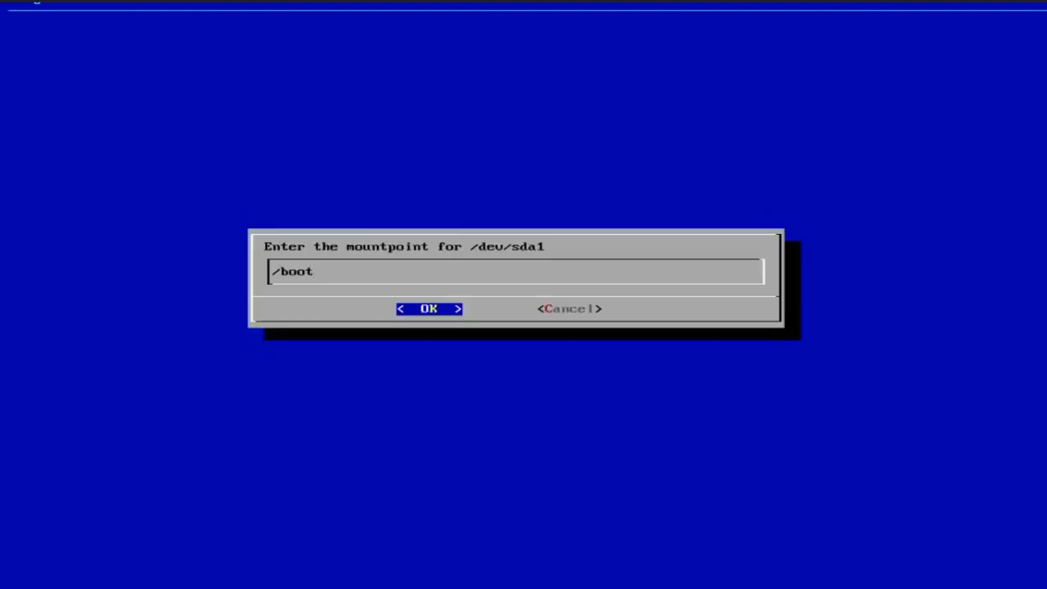
click(429, 308)
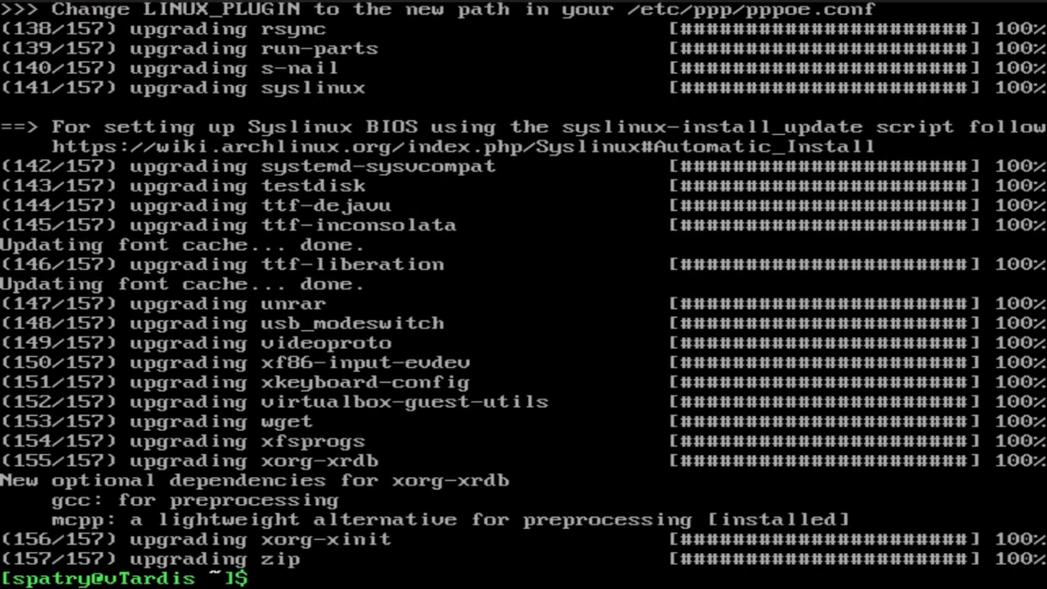
Type 'sudo pacman-mirrors -g -c United_States' to rank United States mirrors.
text(sudo)
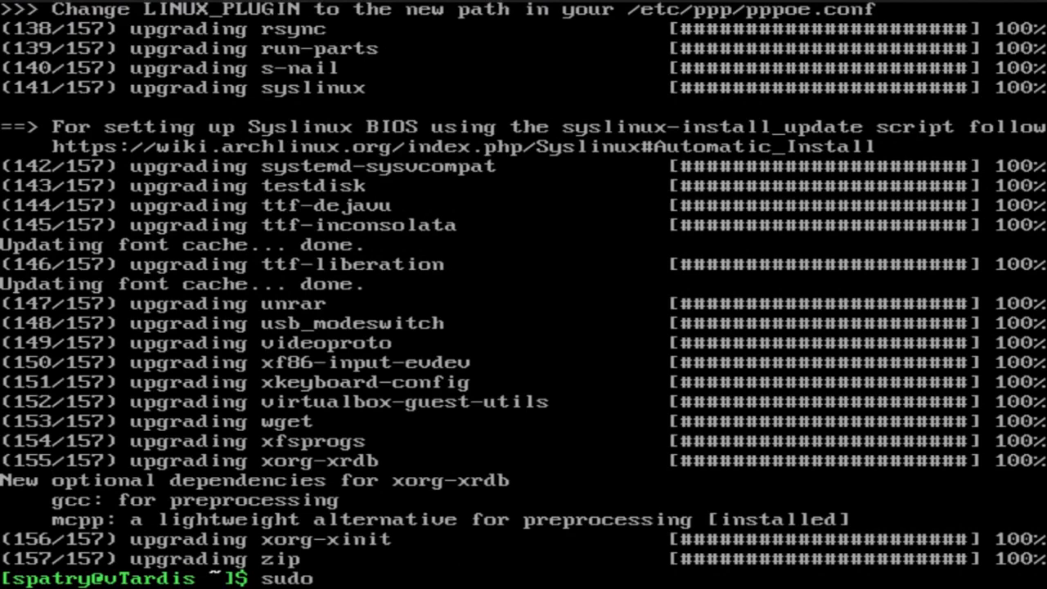
text(pacman-mirrors -)
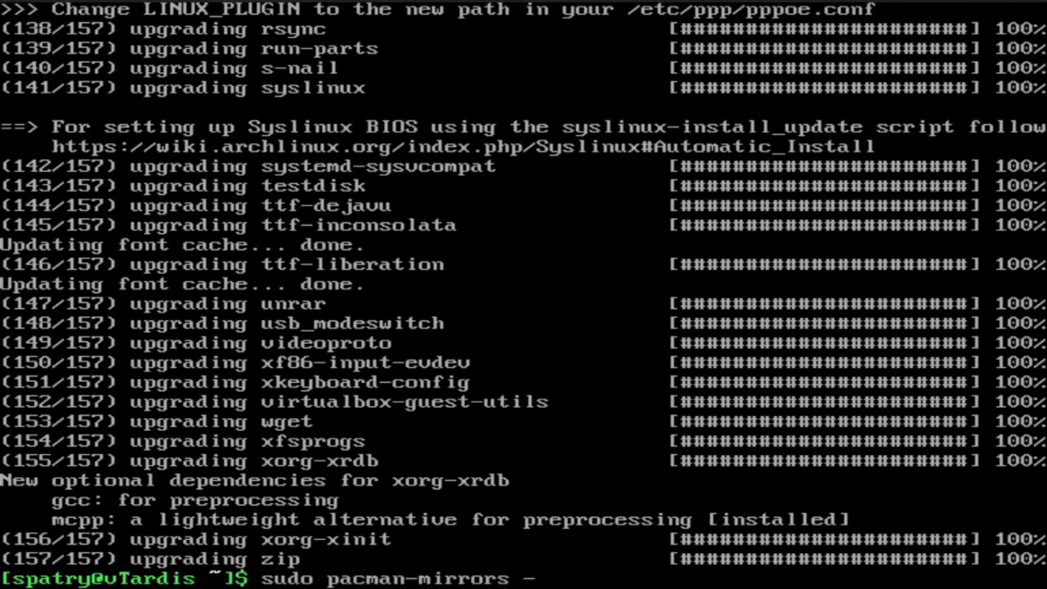
text(g -c)
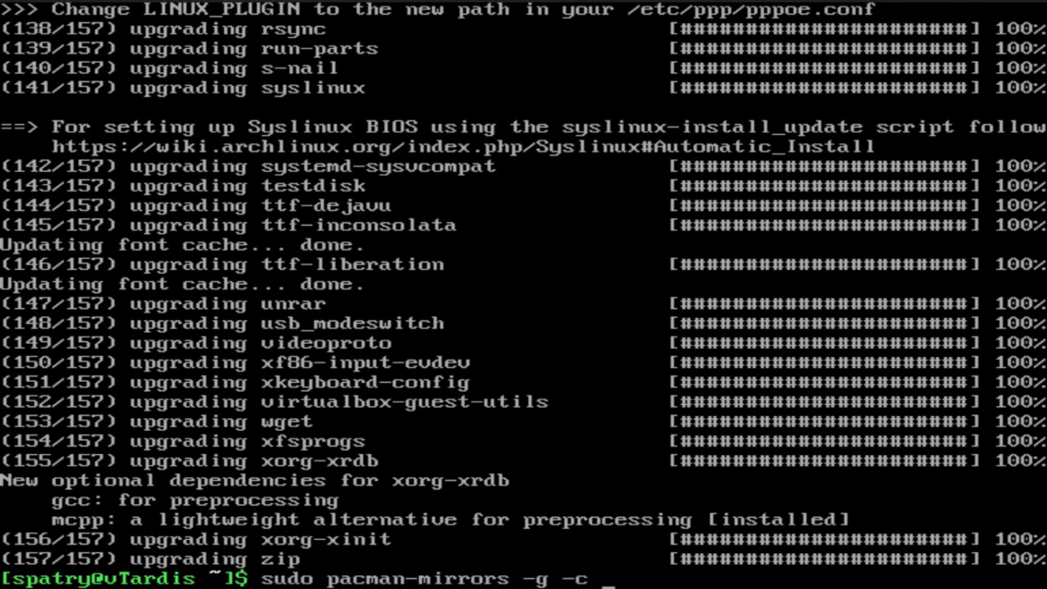
text(United_States)
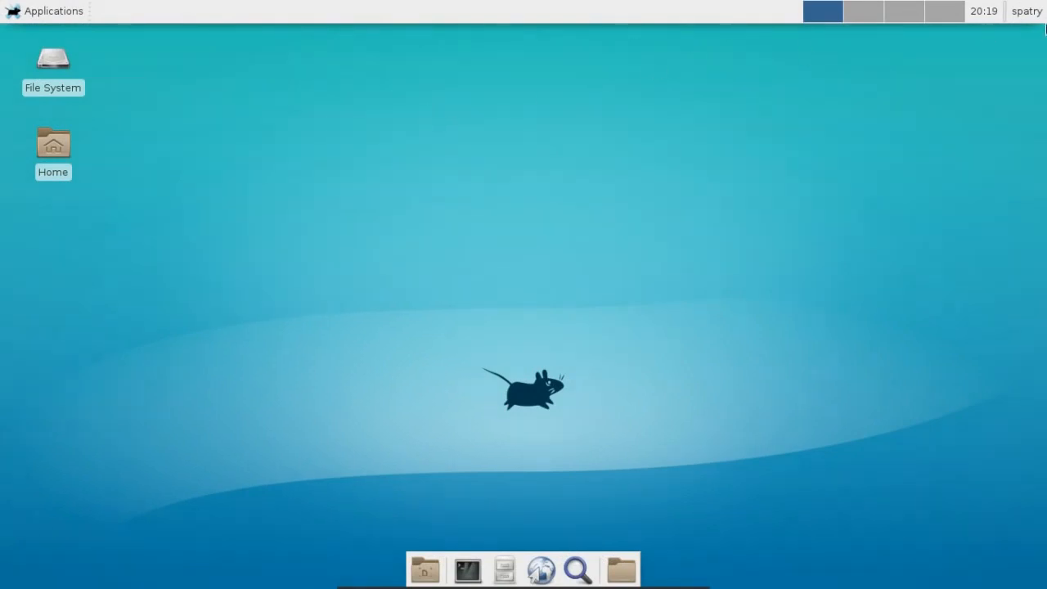
Open a Terminal Emulator from Xfce Applications and start typing 'yaourt compi'.
click(45, 11)
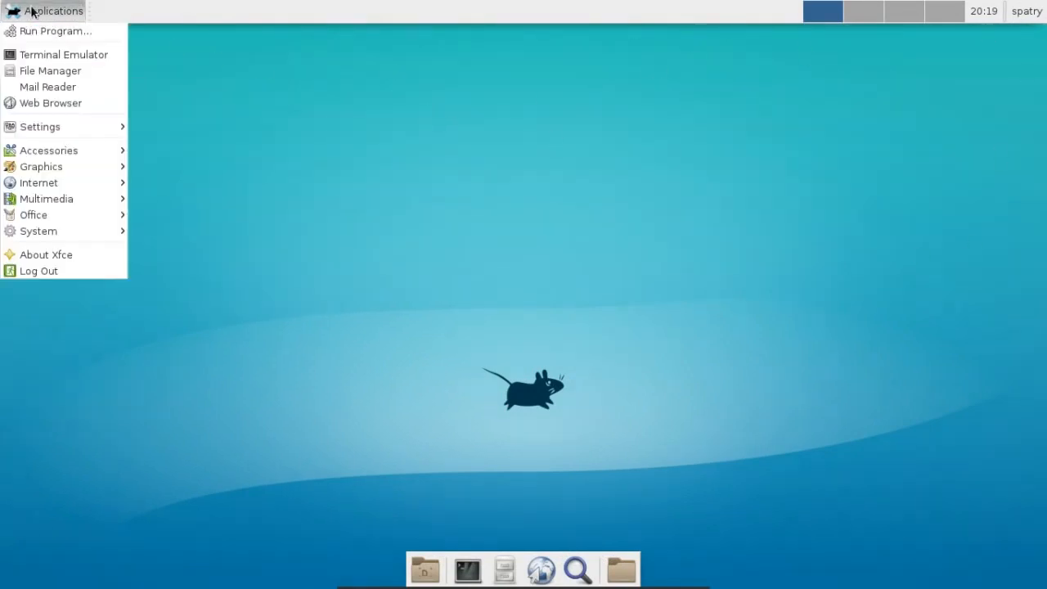
click(63, 54)
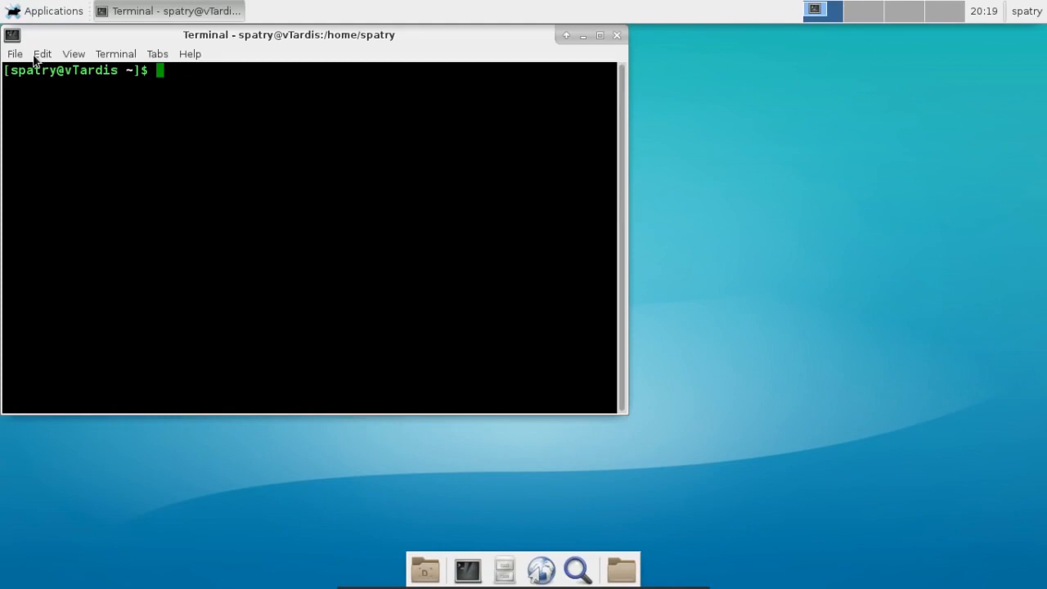
text(yaourt compi)
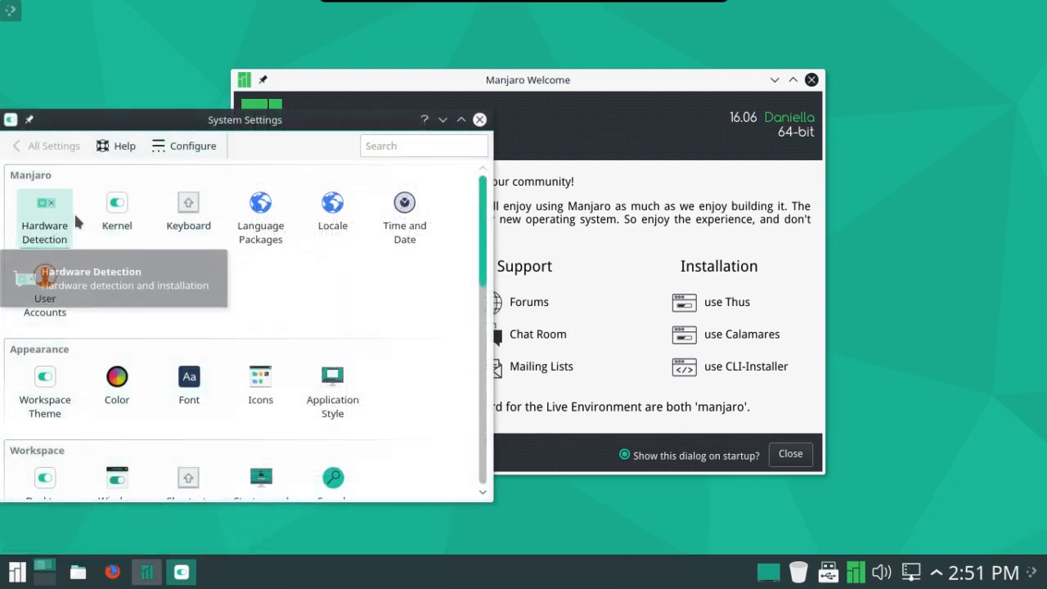
mouse_move(155, 294)
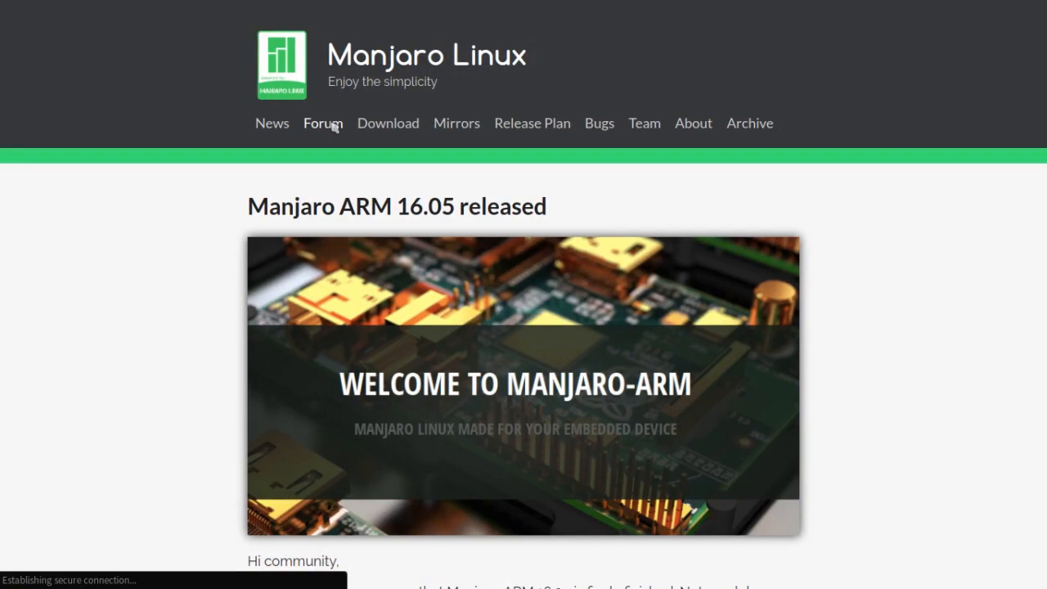
Load the Manjaro Forum and scroll its categories down to Development, Site Feedback and language sections.
click(323, 123)
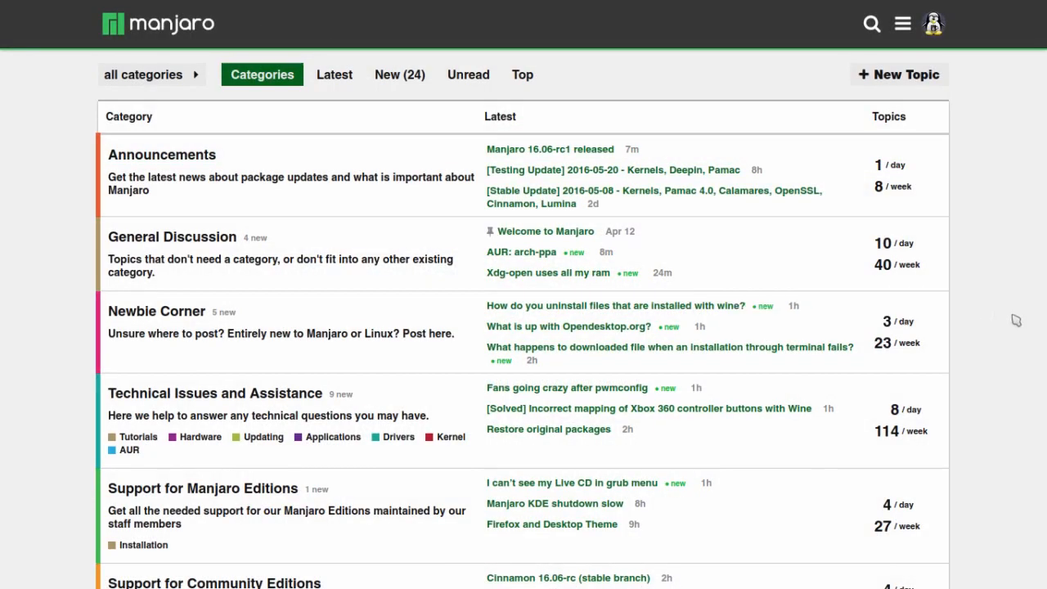
scroll(down, 3)
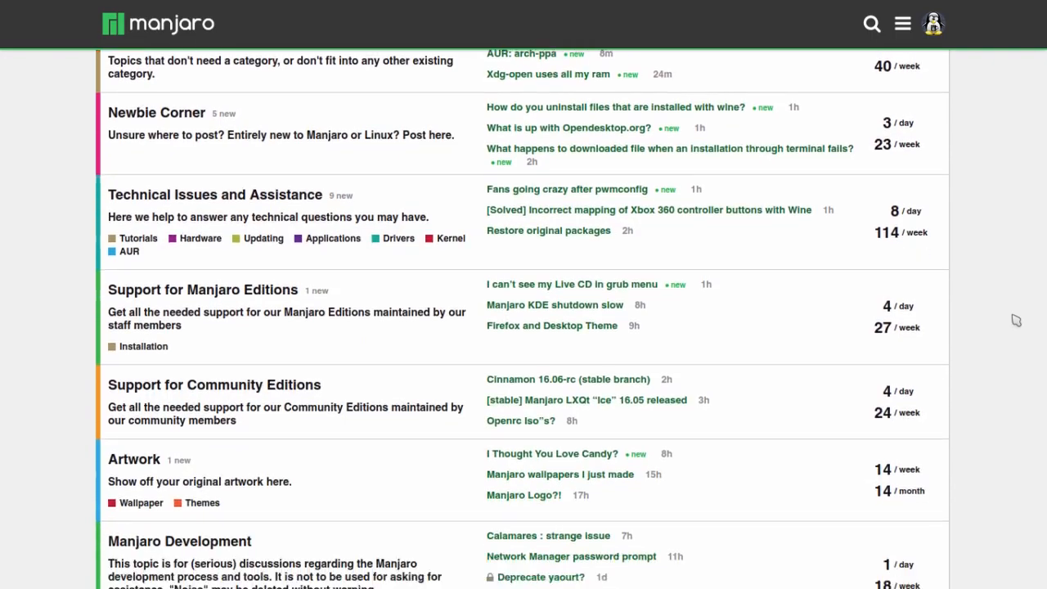
scroll(down, 3)
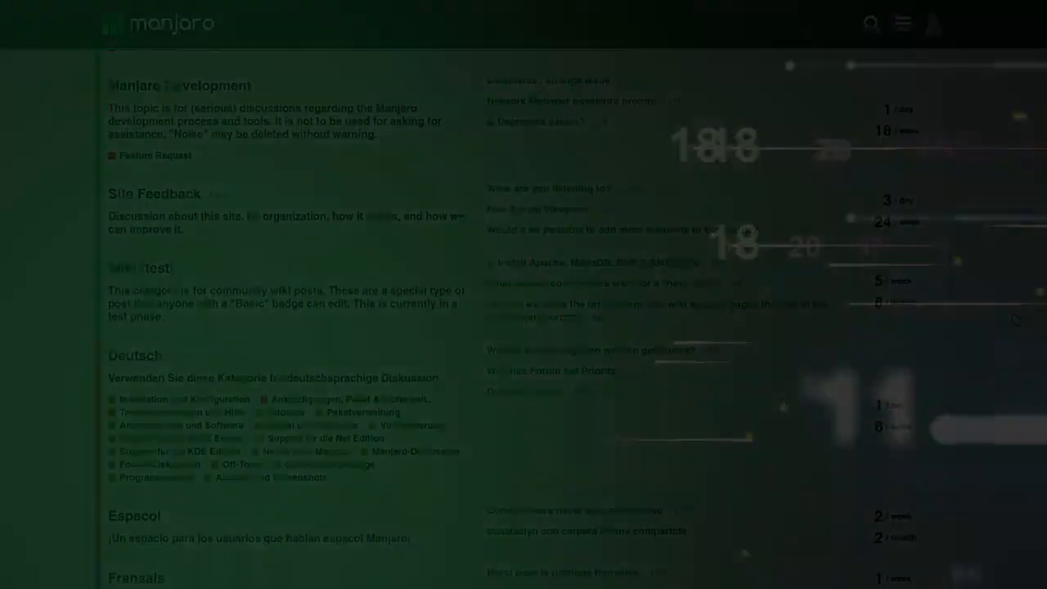